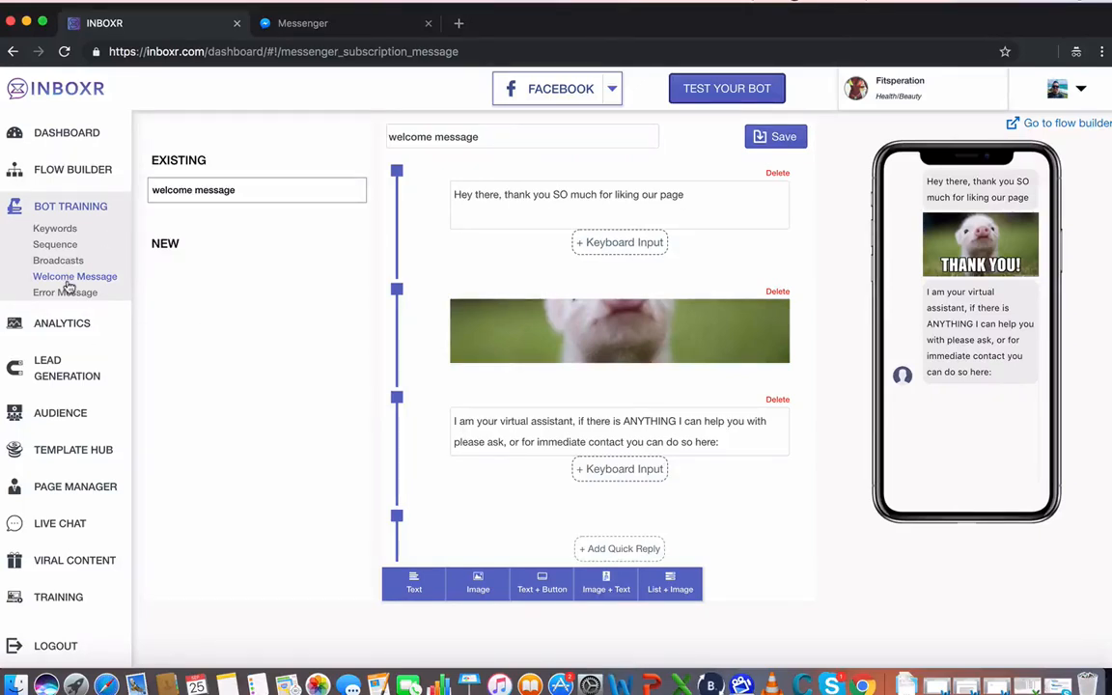
# Start a new bot error message titled 'Error Message' under Bot Training and save it
pyautogui.click(66, 293)
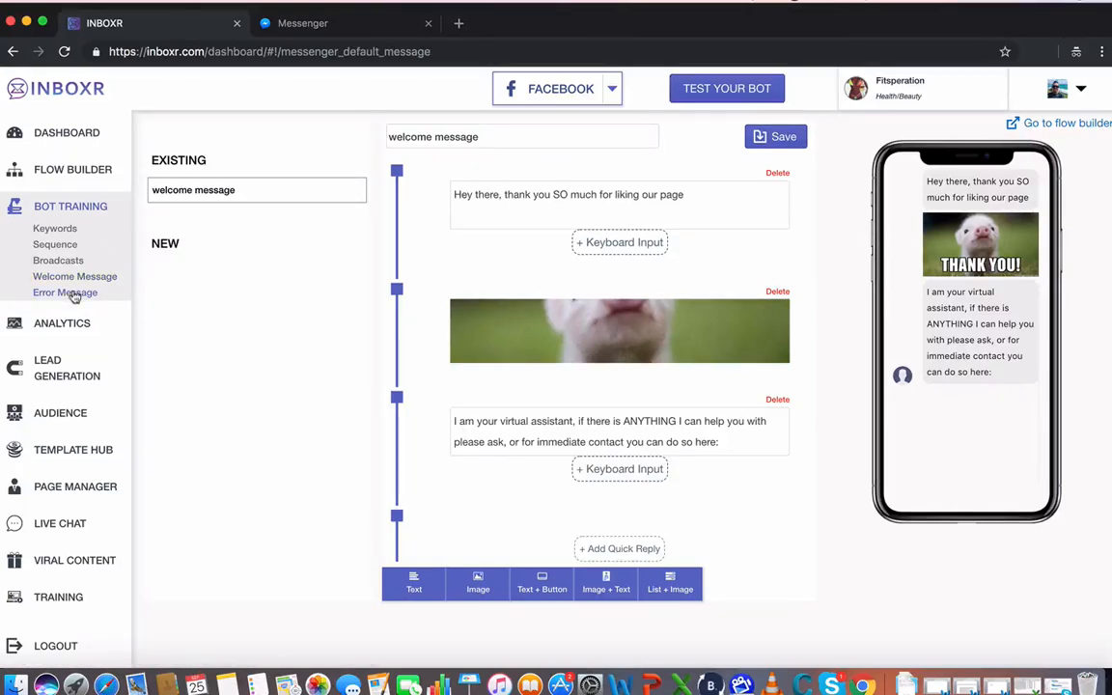
pyautogui.click(65, 293)
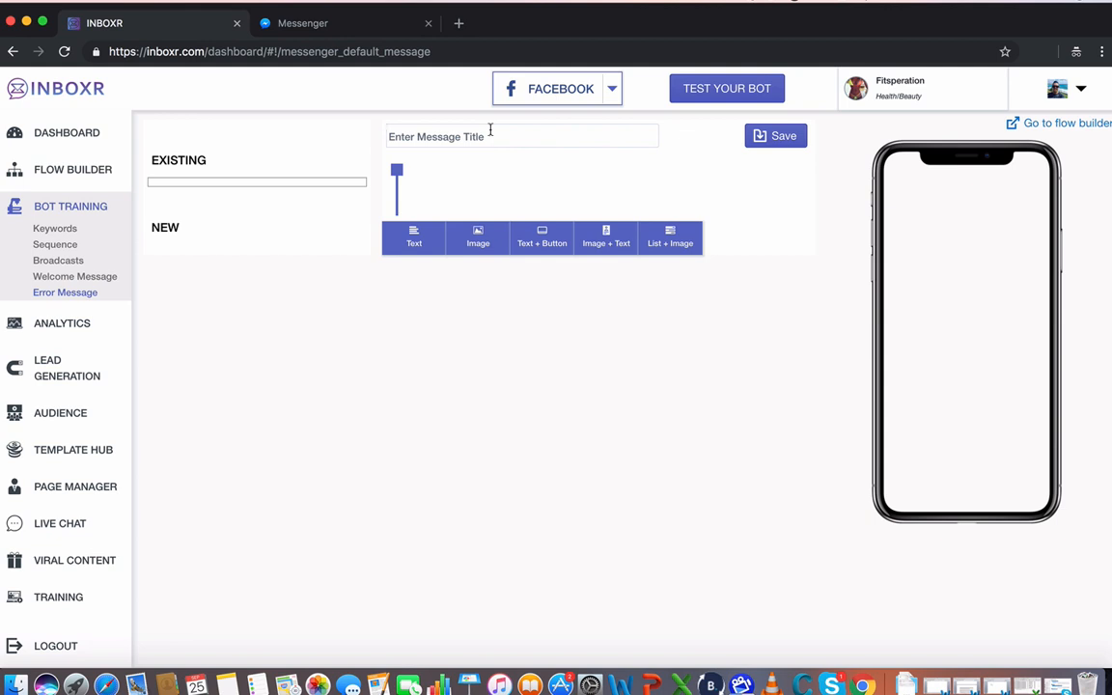
pyautogui.write('Error')
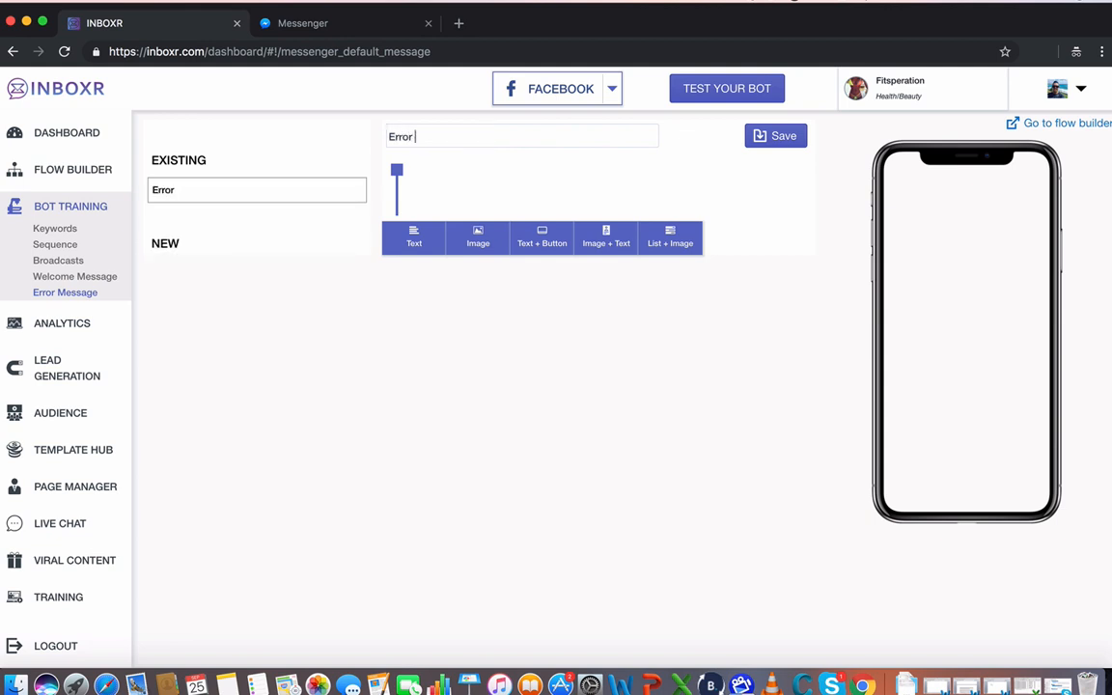
pyautogui.write('Messa')
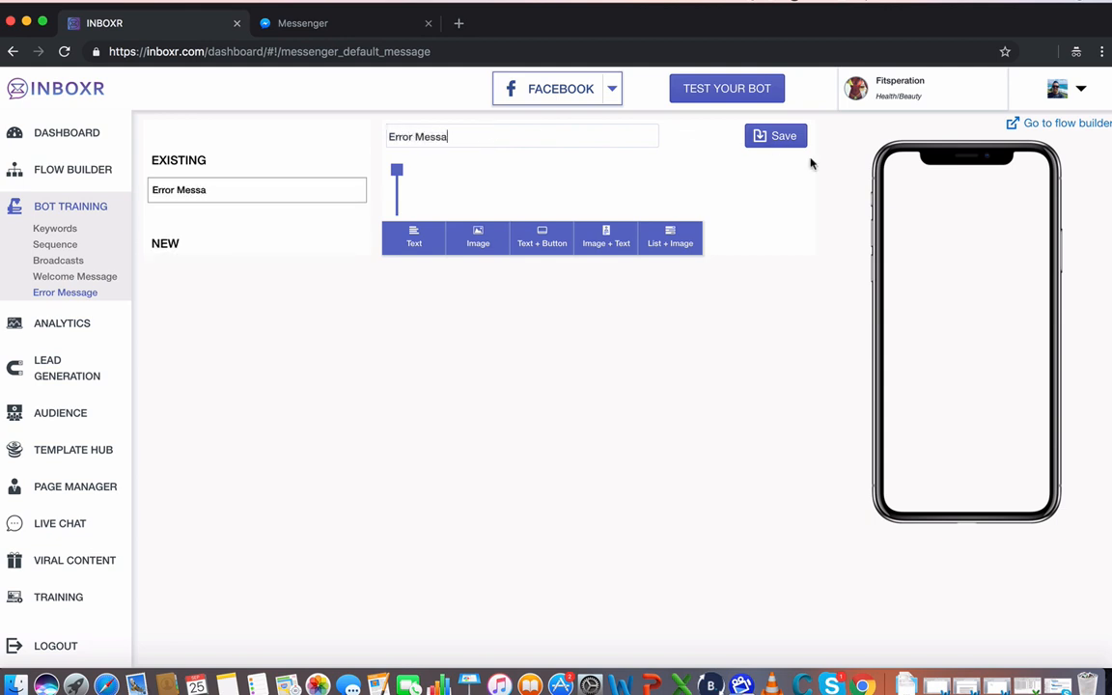
pyautogui.click(776, 135)
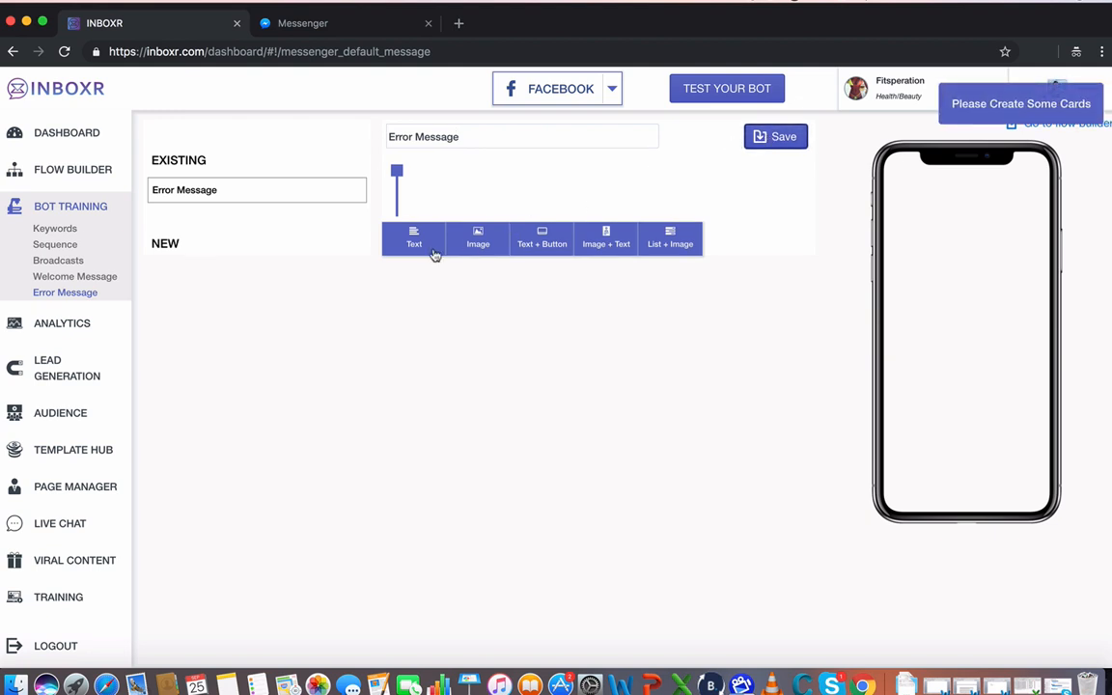
pyautogui.click(413, 239)
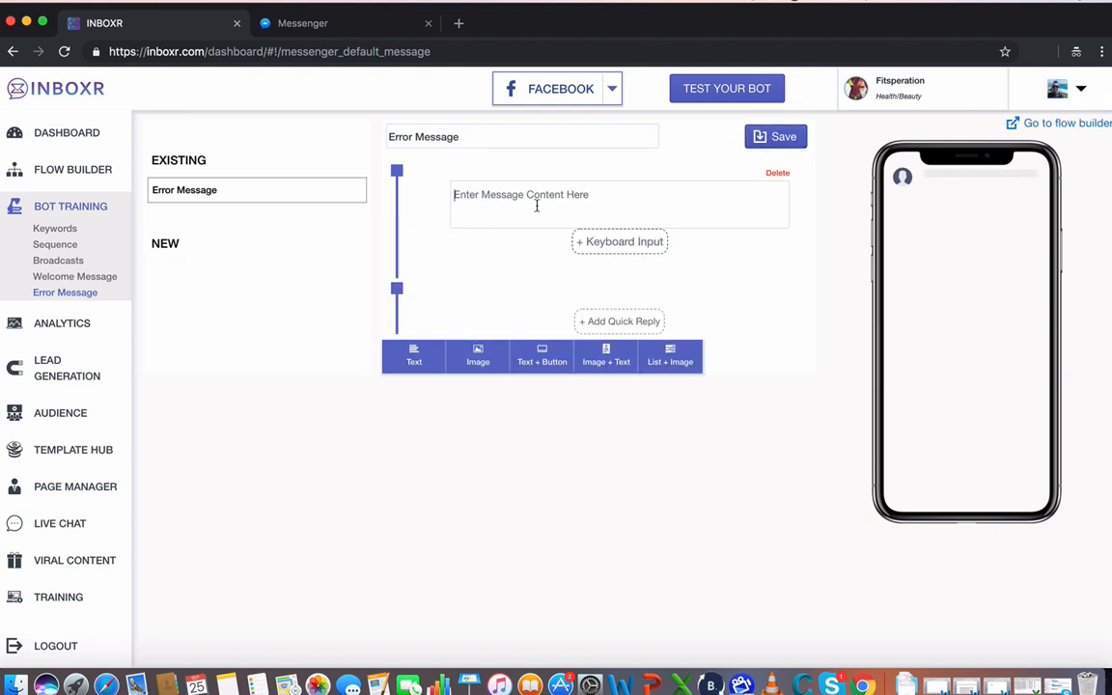
pyautogui.write('Hey there, Sorry I coul')
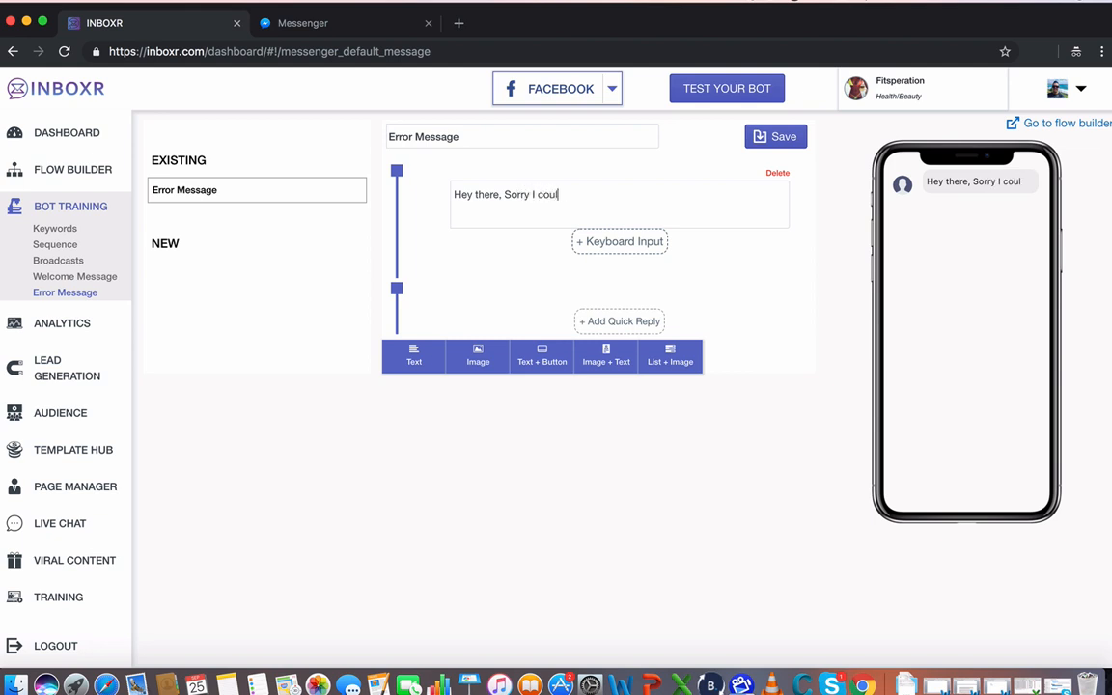
pyautogui.write("dn't u")
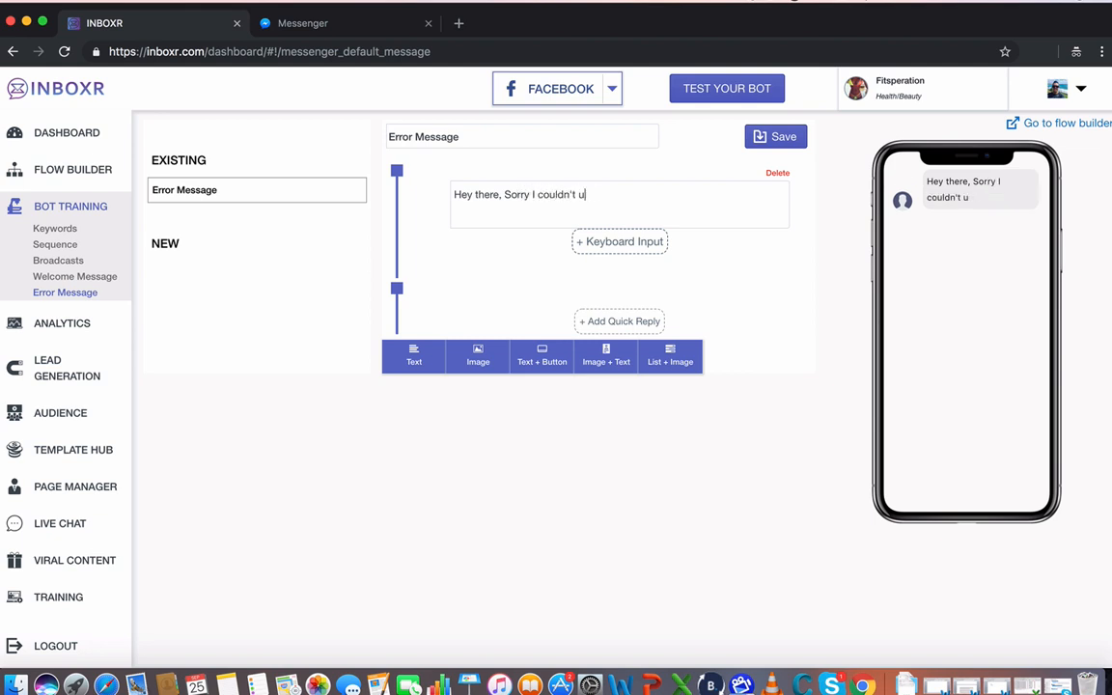
pyautogui.write('nderstand')
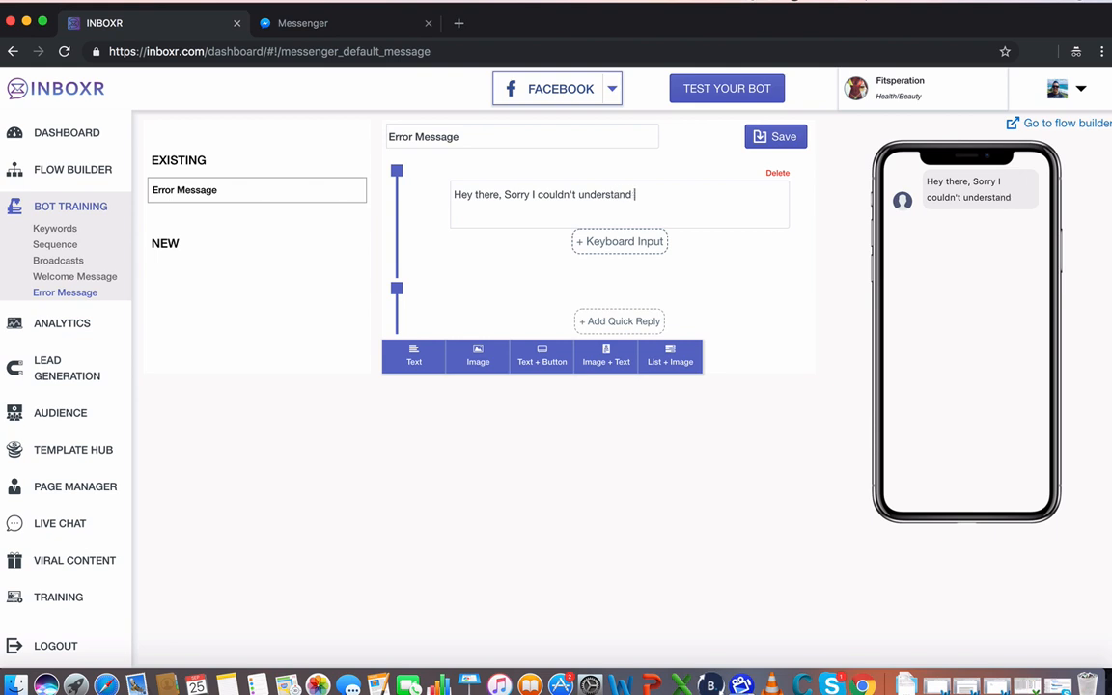
pyautogui.write('what you are sayi')
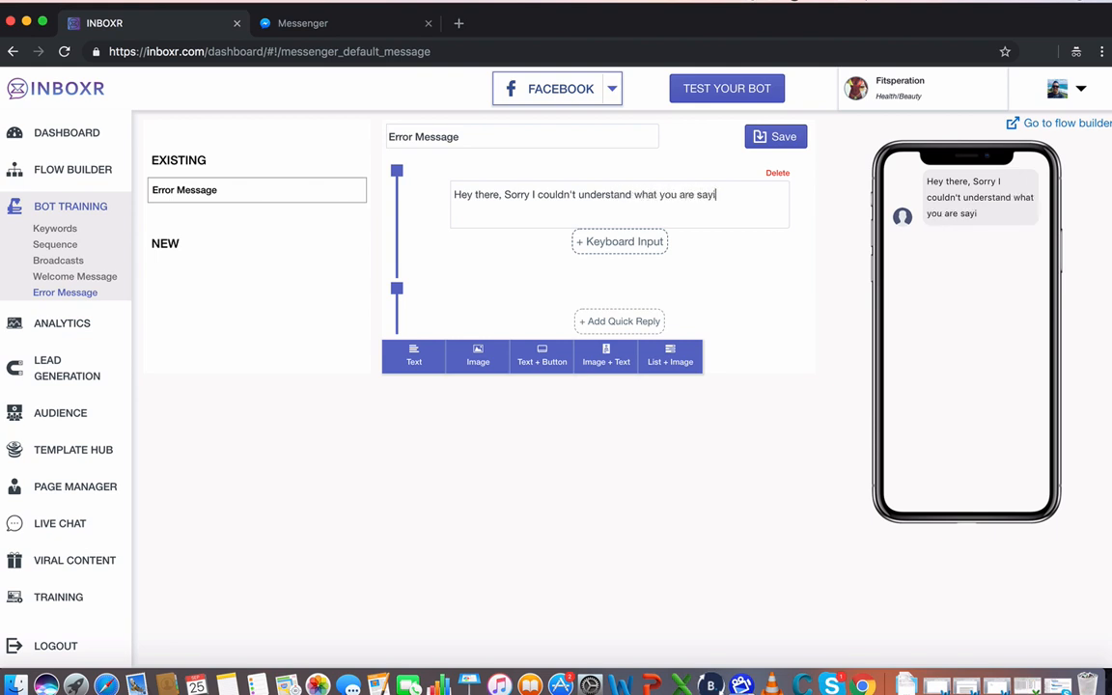
pyautogui.write("ng, I'd love to")
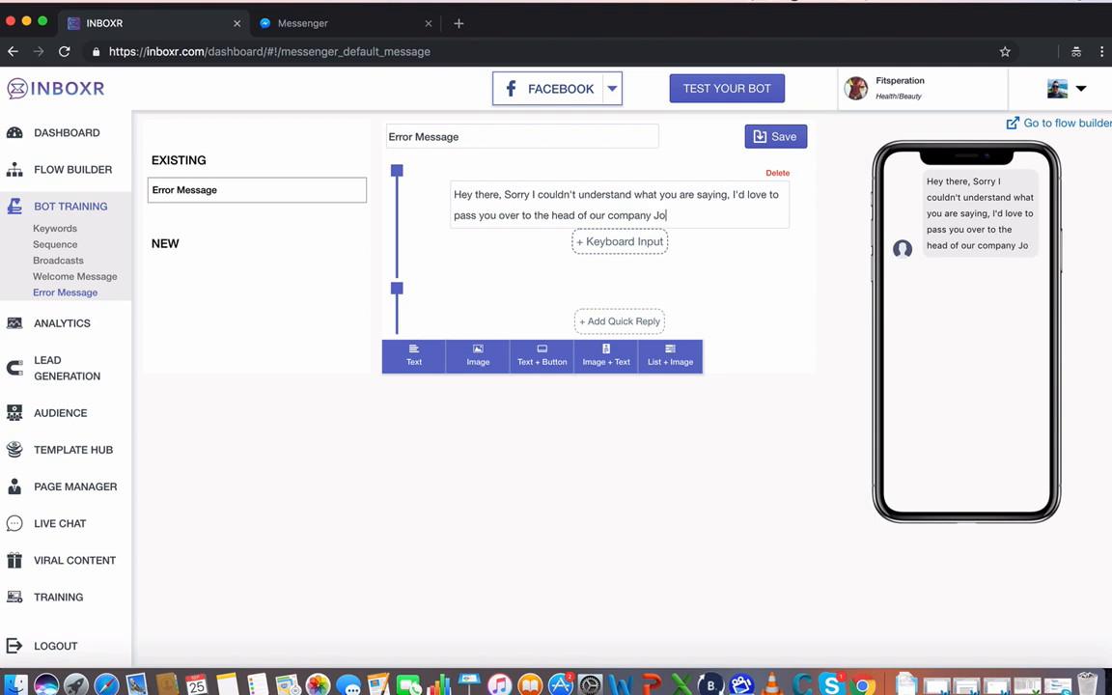
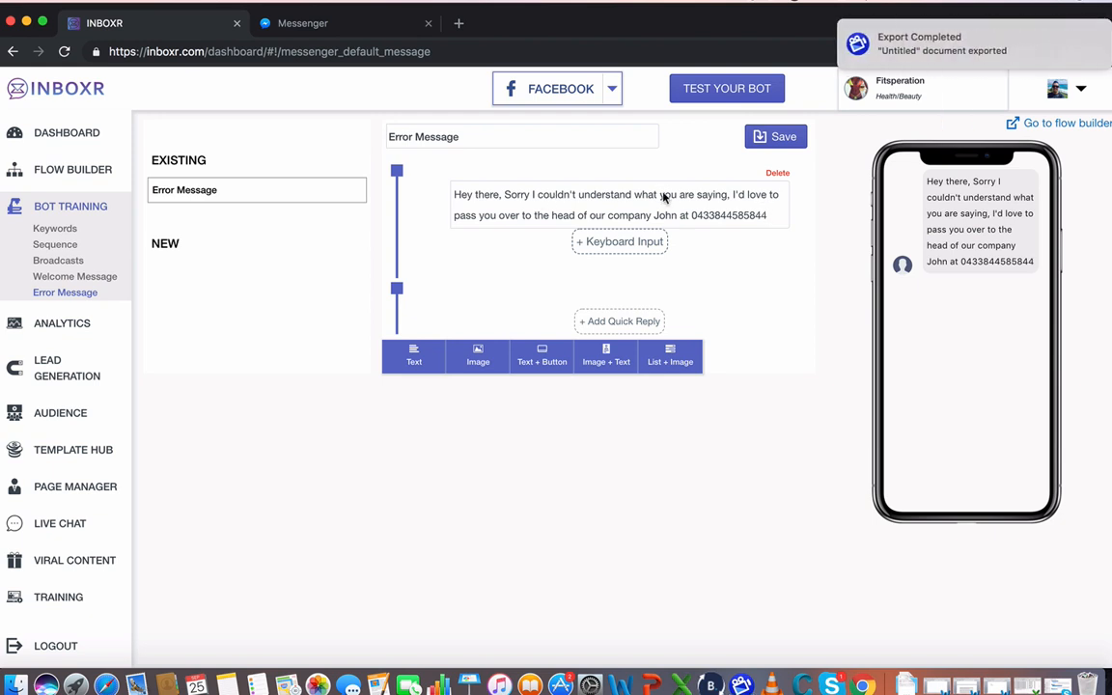
pyautogui.write('or at le')
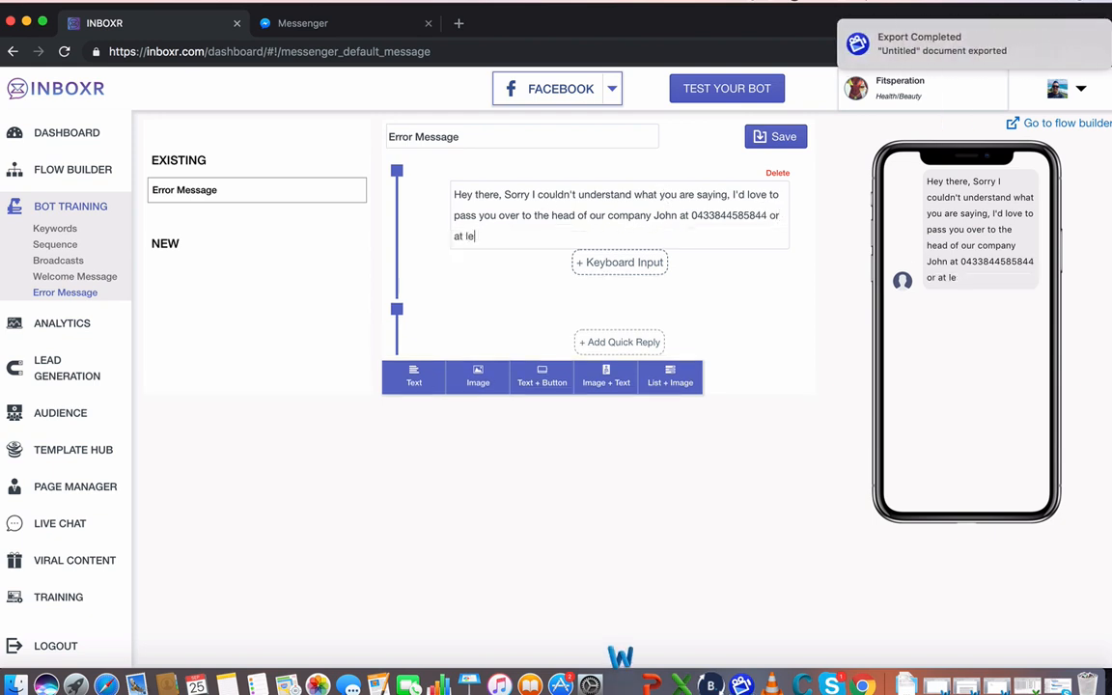
pyautogui.write('uke@e')
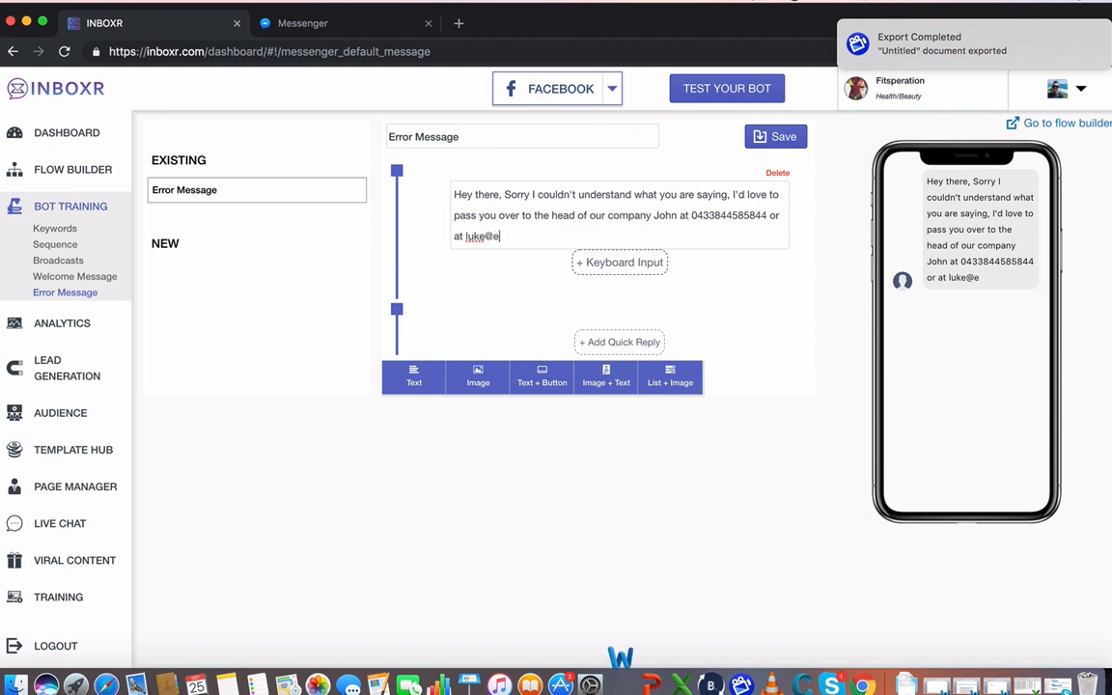
pyautogui.write('xample.com')
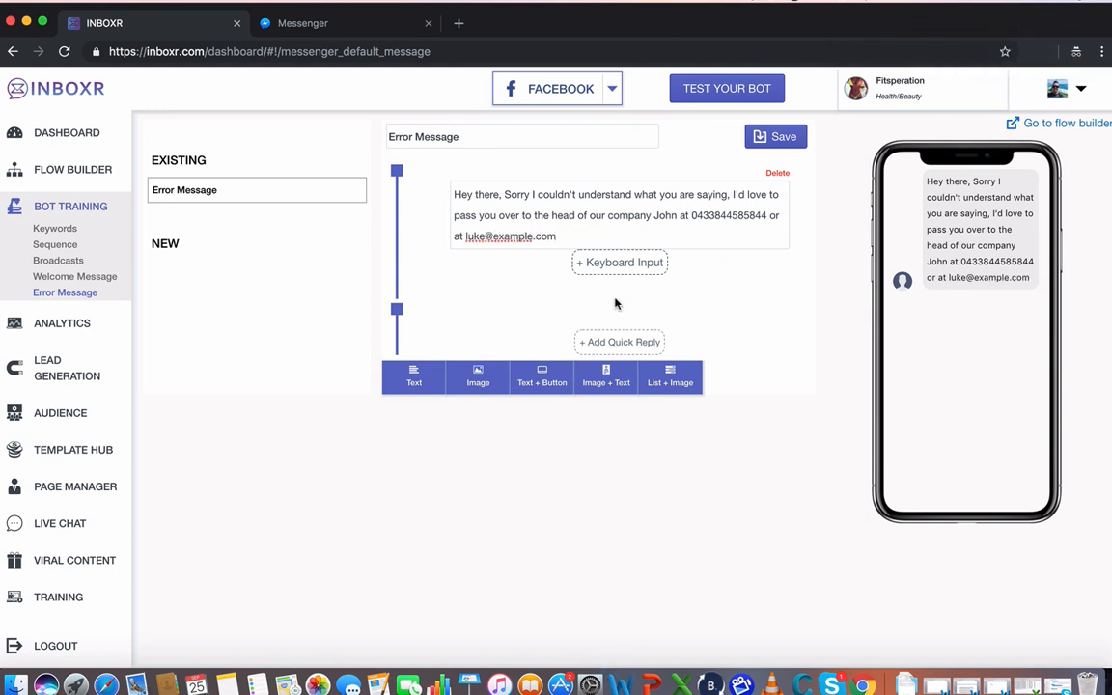
pyautogui.click(649, 23)
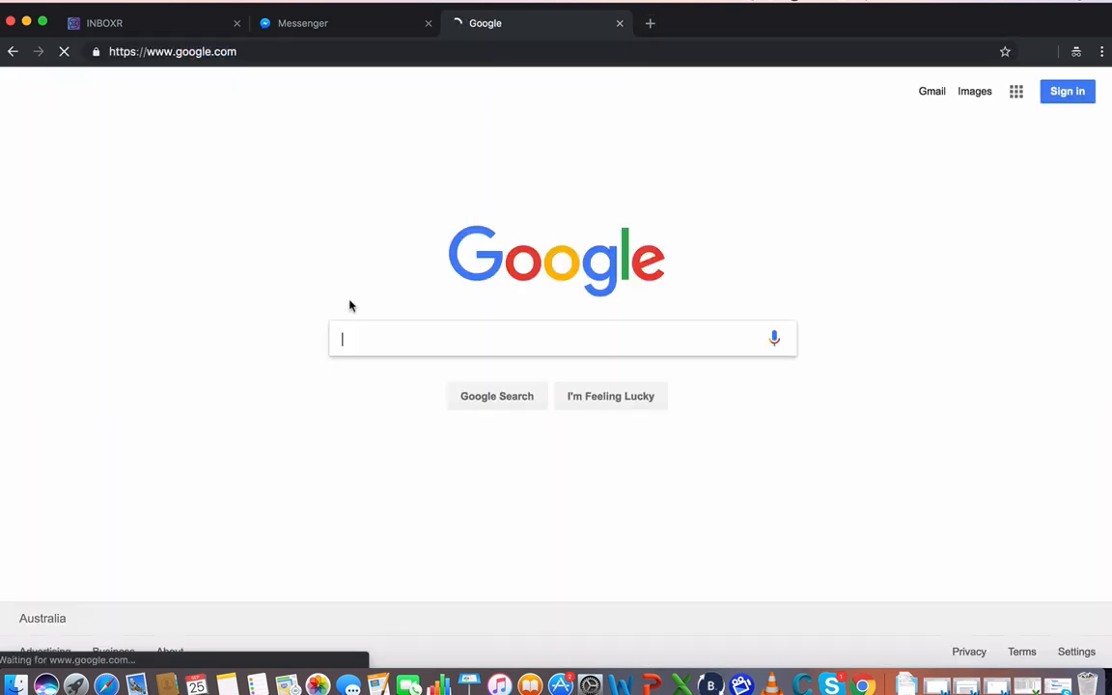
# Search Google for 'sorry meme' and switch to image results
pyautogui.write('sorry meme')
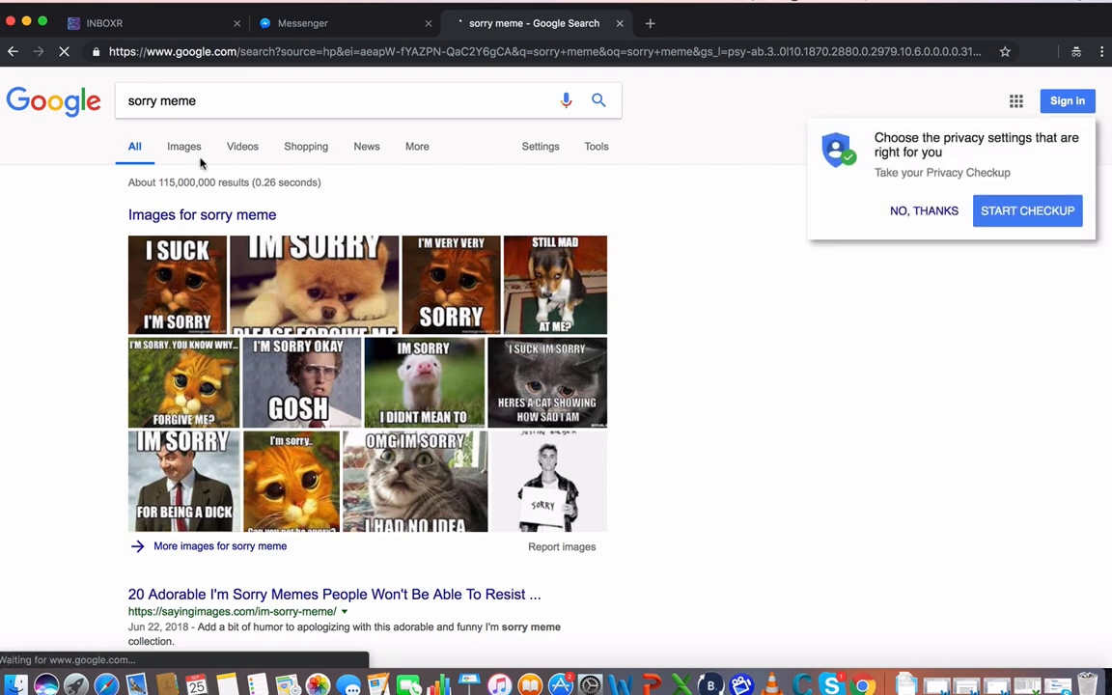
pyautogui.click(181, 147)
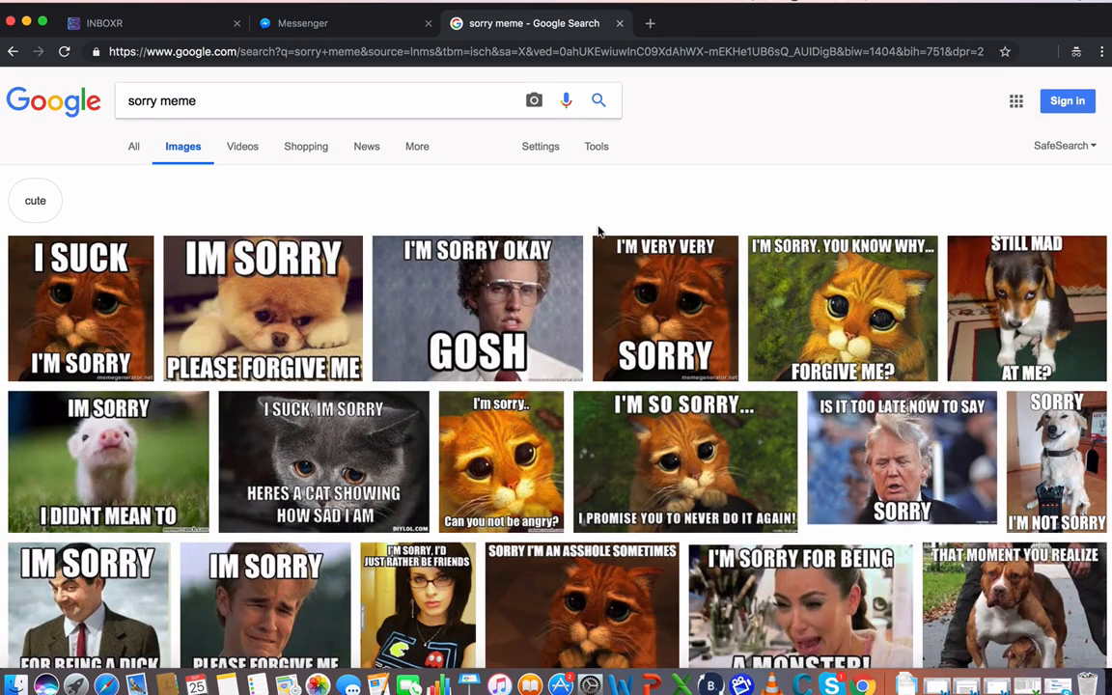
# Find the 'I'm sorry for giraffing you crazy' meme in the results and save the image
pyautogui.scroll(-3)
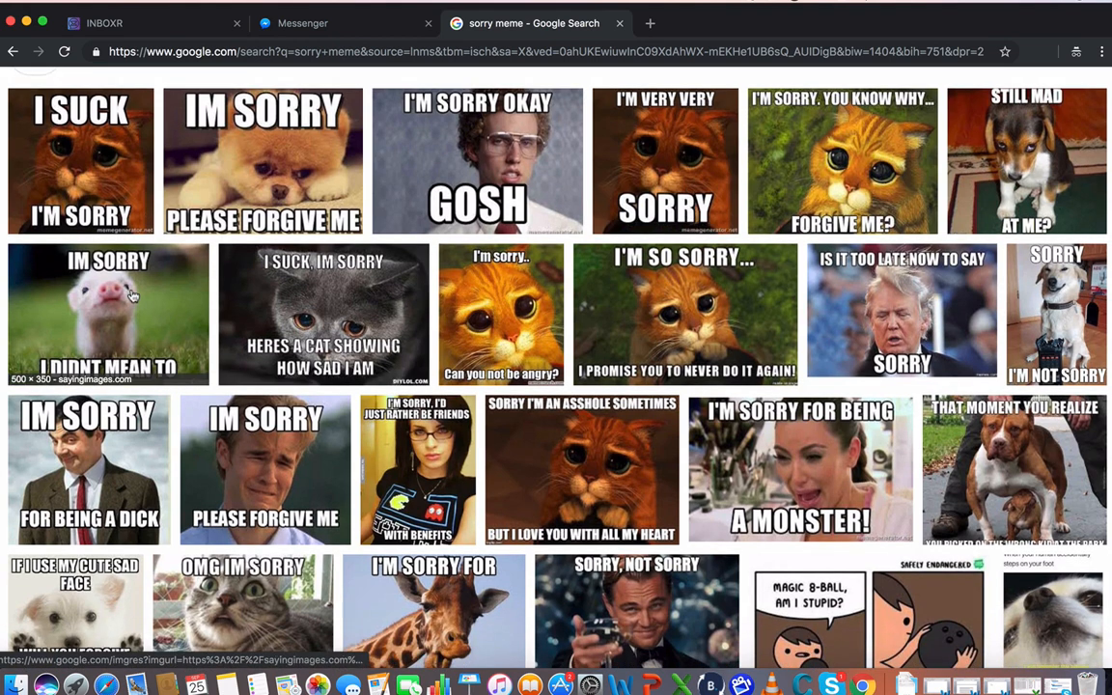
pyautogui.scroll(-3)
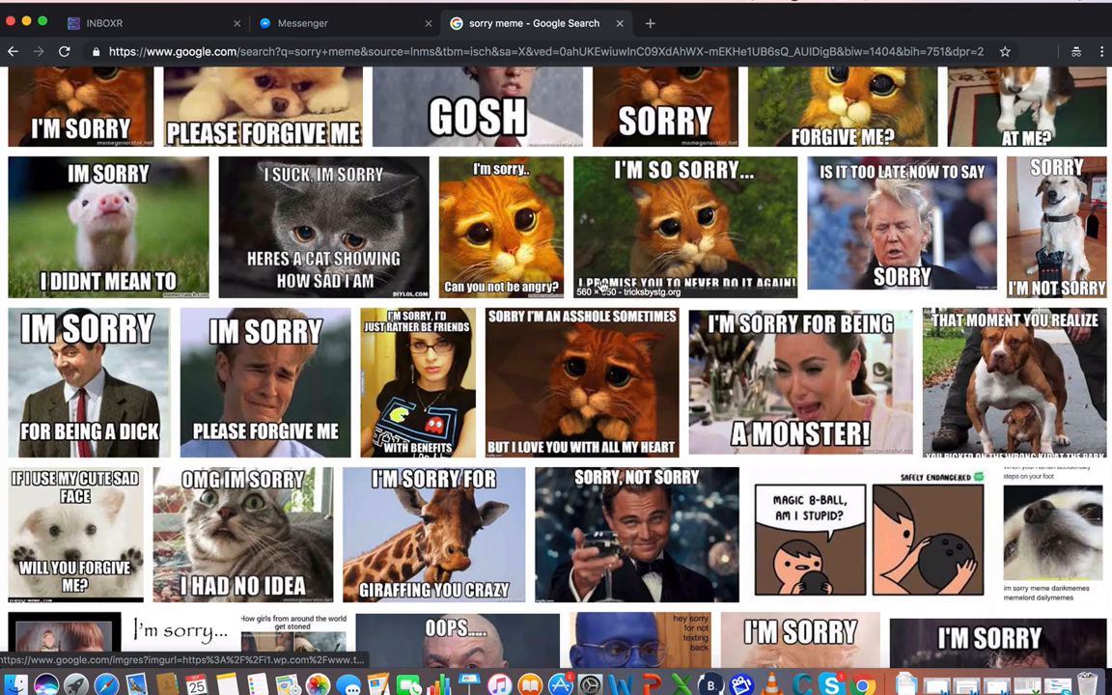
pyautogui.scroll(-3)
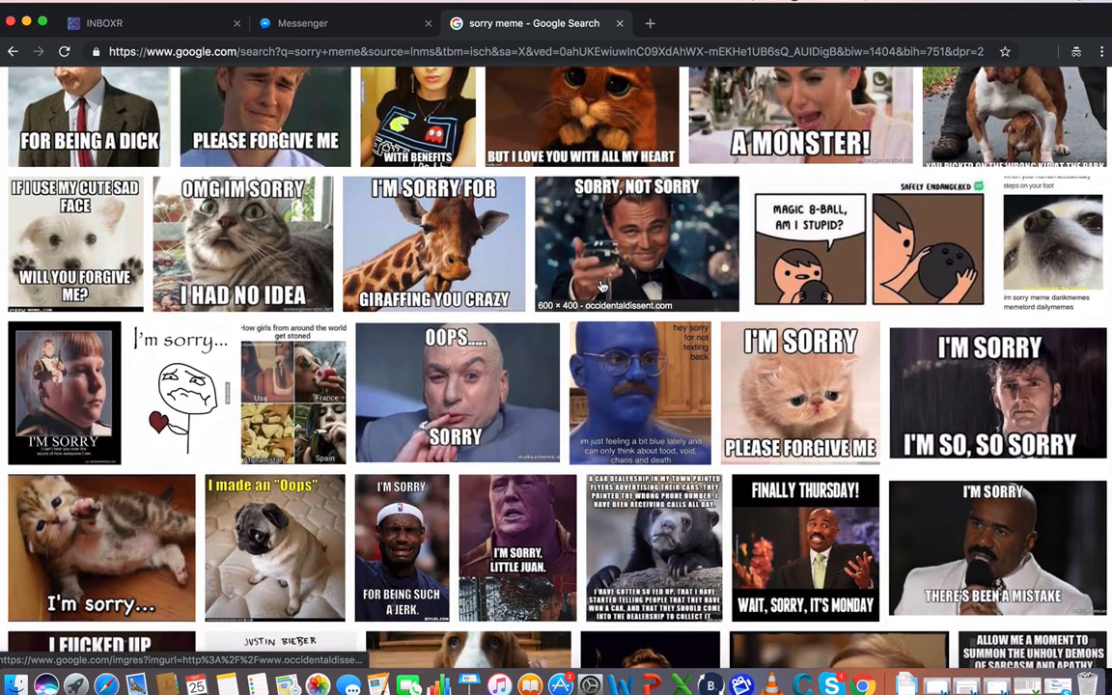
pyautogui.moveTo(486, 232)
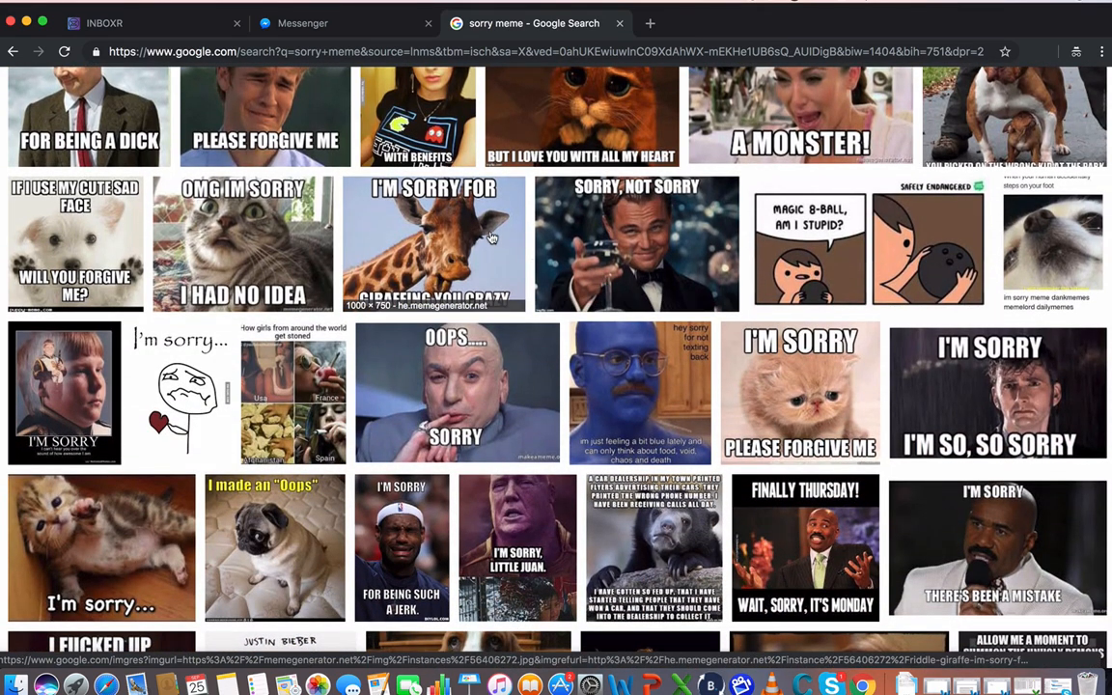
pyautogui.click(433, 241)
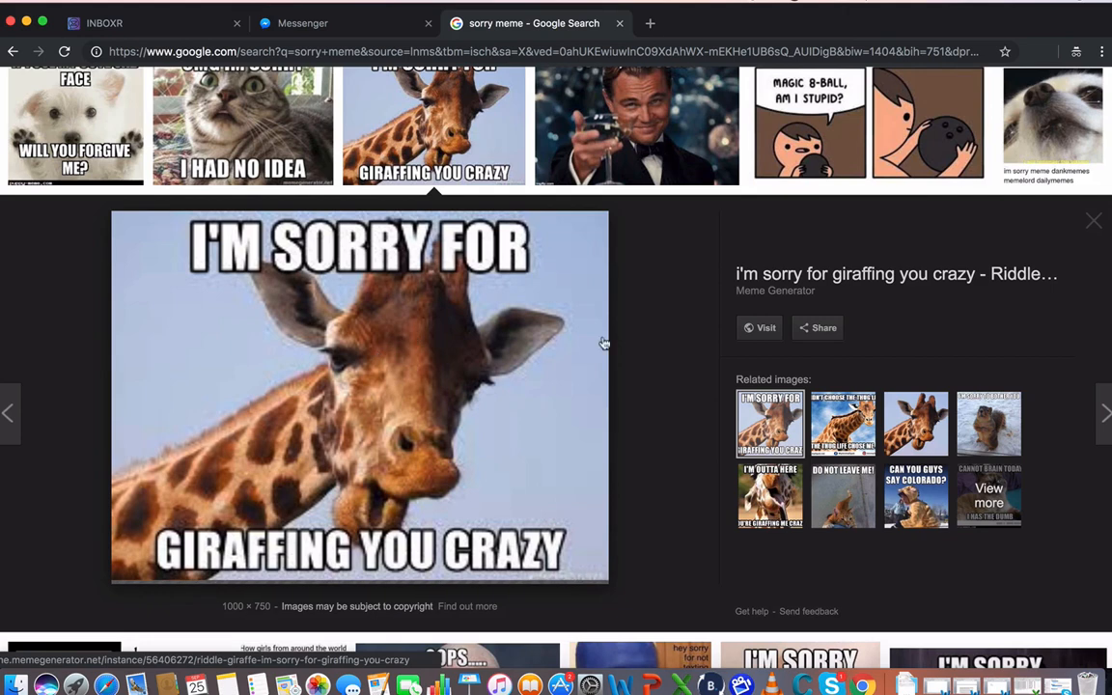
pyautogui.rightClick(363, 348)
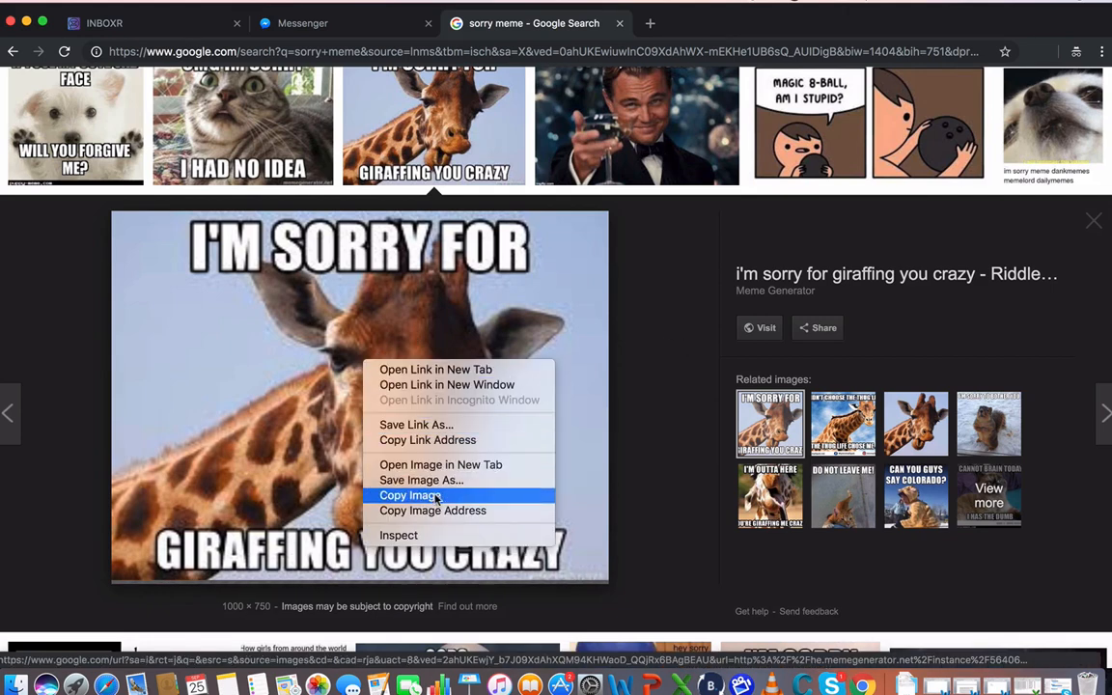
pyautogui.click(421, 479)
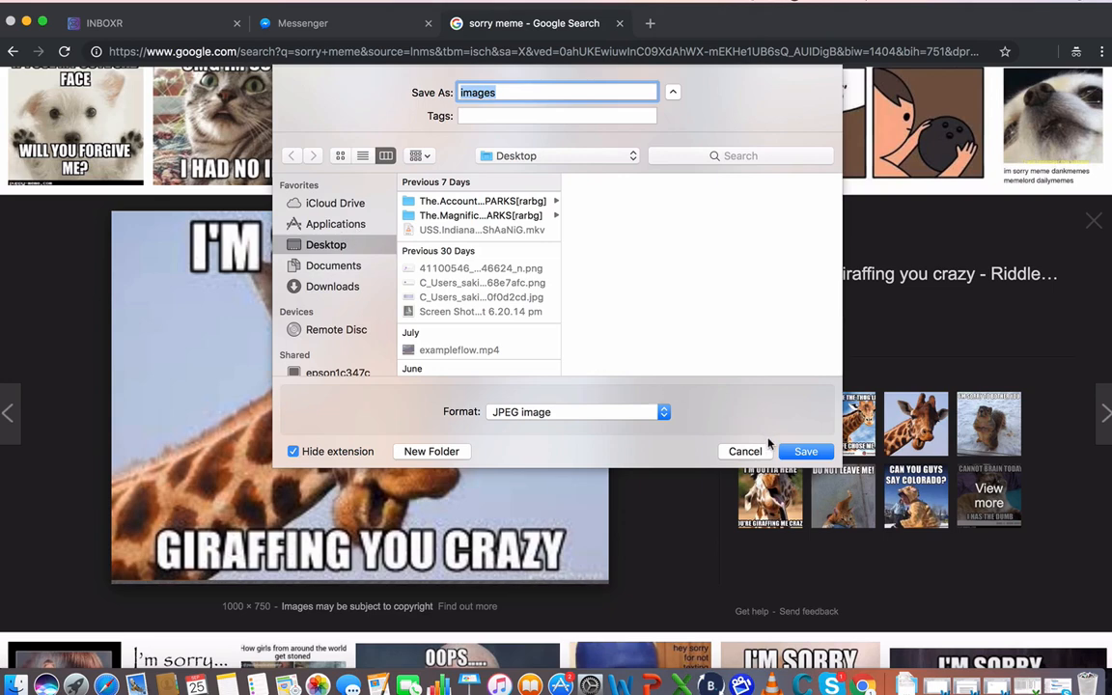
pyautogui.click(807, 452)
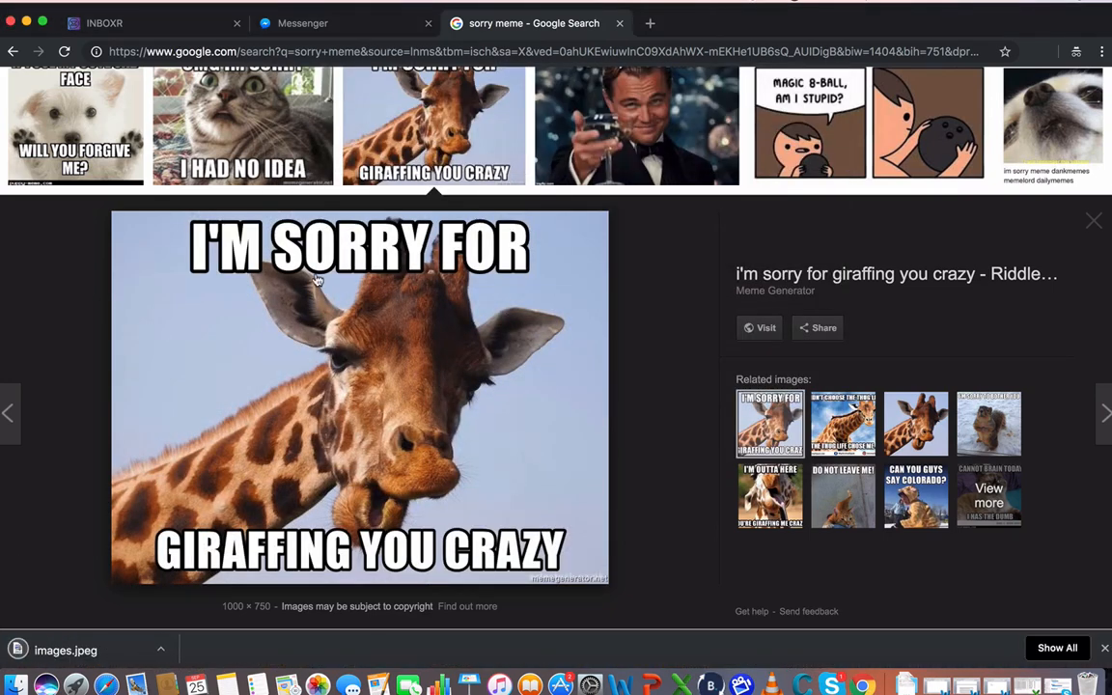
# Save the giraffe meme again to the Desktop and return to the INBOXR error message editor
pyautogui.rightClick(317, 280)
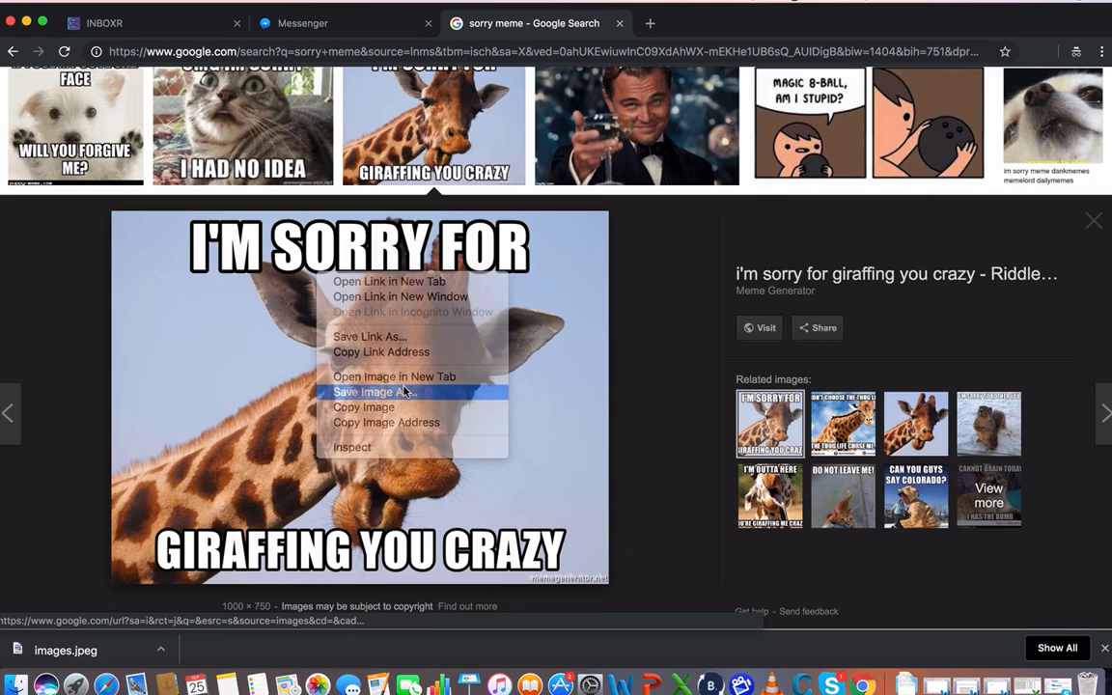
pyautogui.click(371, 392)
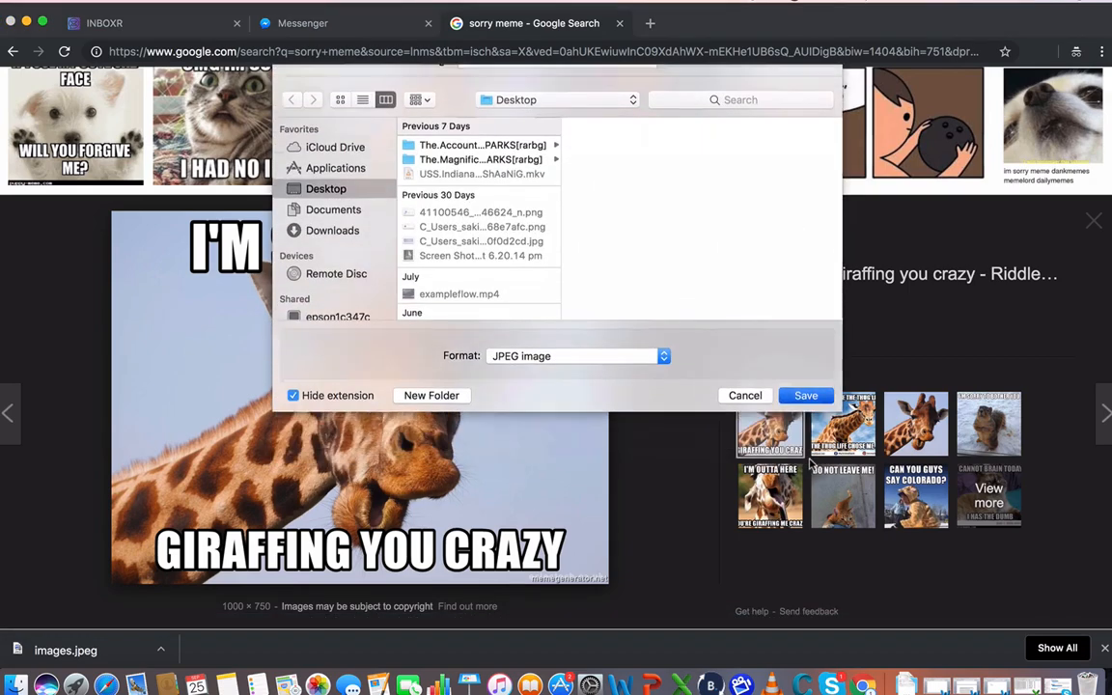
pyautogui.click(299, 23)
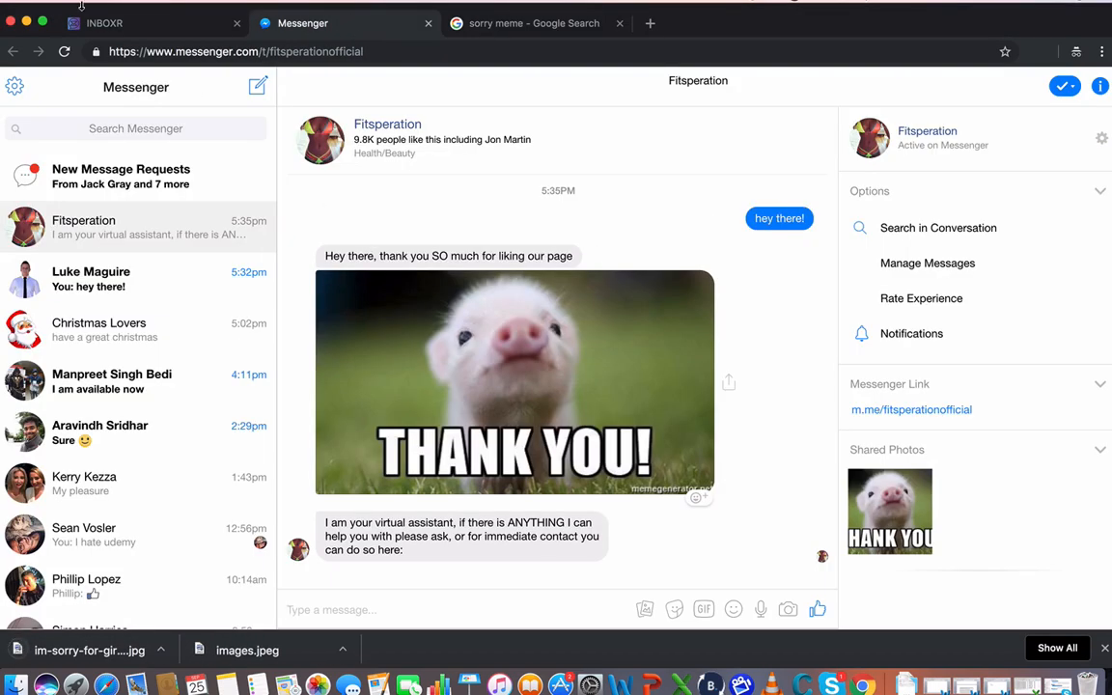
pyautogui.click(127, 23)
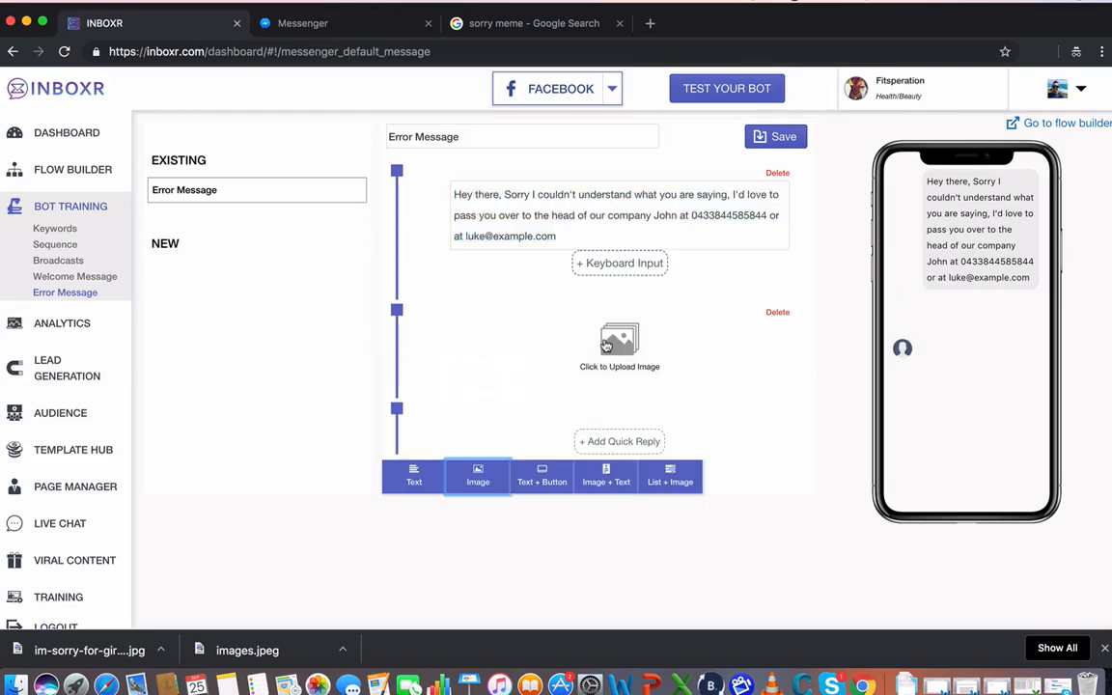
# Upload im-sorry-for-giraffing-you-crazy.jpg from the Desktop into the image card
pyautogui.click(618, 347)
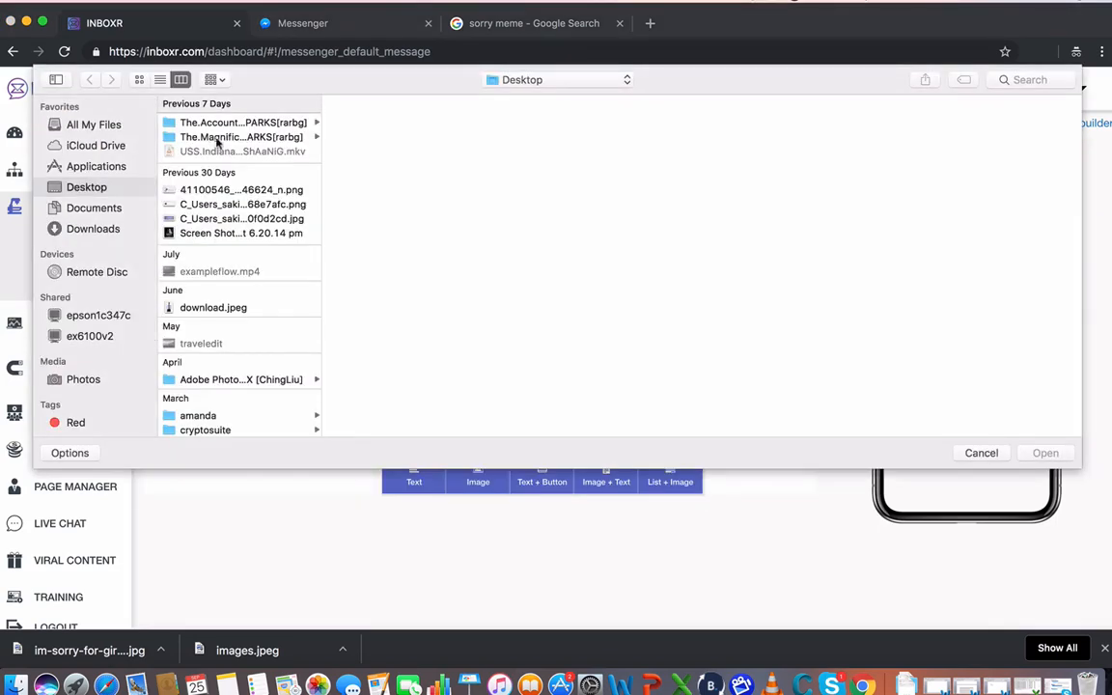
pyautogui.click(239, 218)
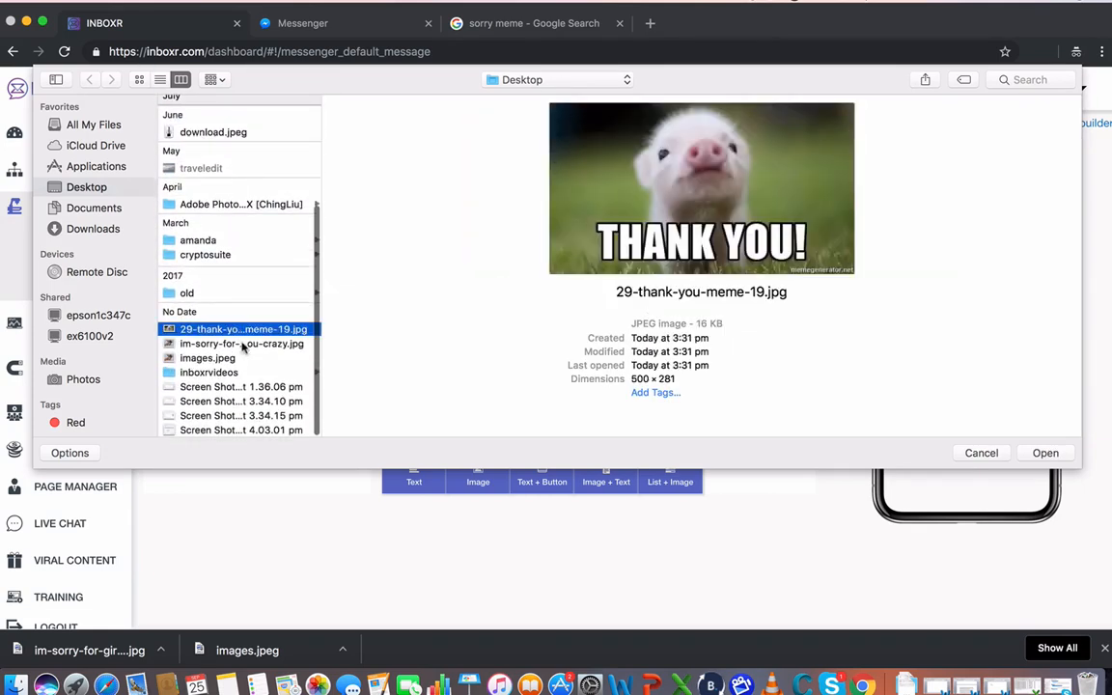
pyautogui.click(240, 344)
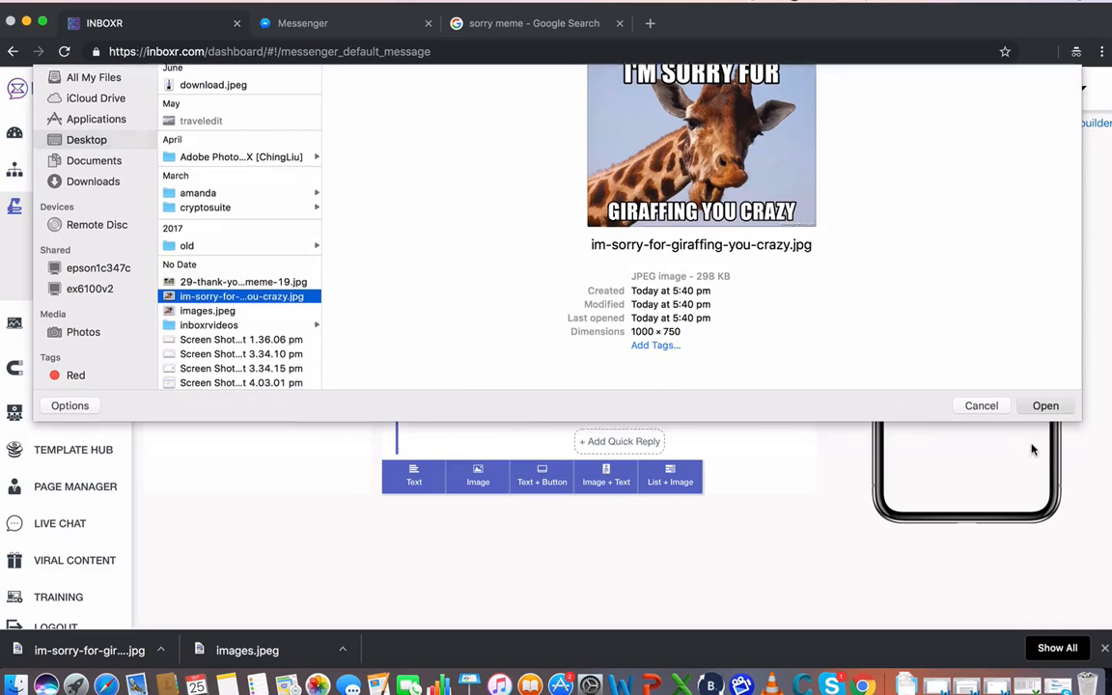
pyautogui.click(1044, 405)
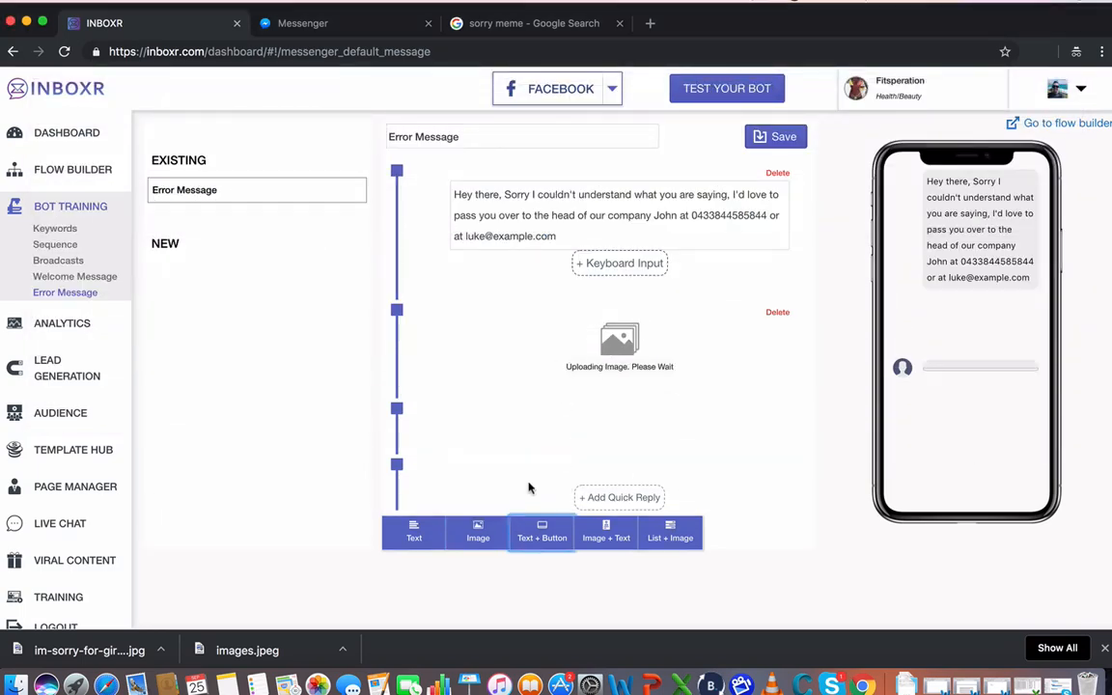
# Add a Text + Button card reading 'Or you can call us directly here' and begin adding its button
pyautogui.click(541, 533)
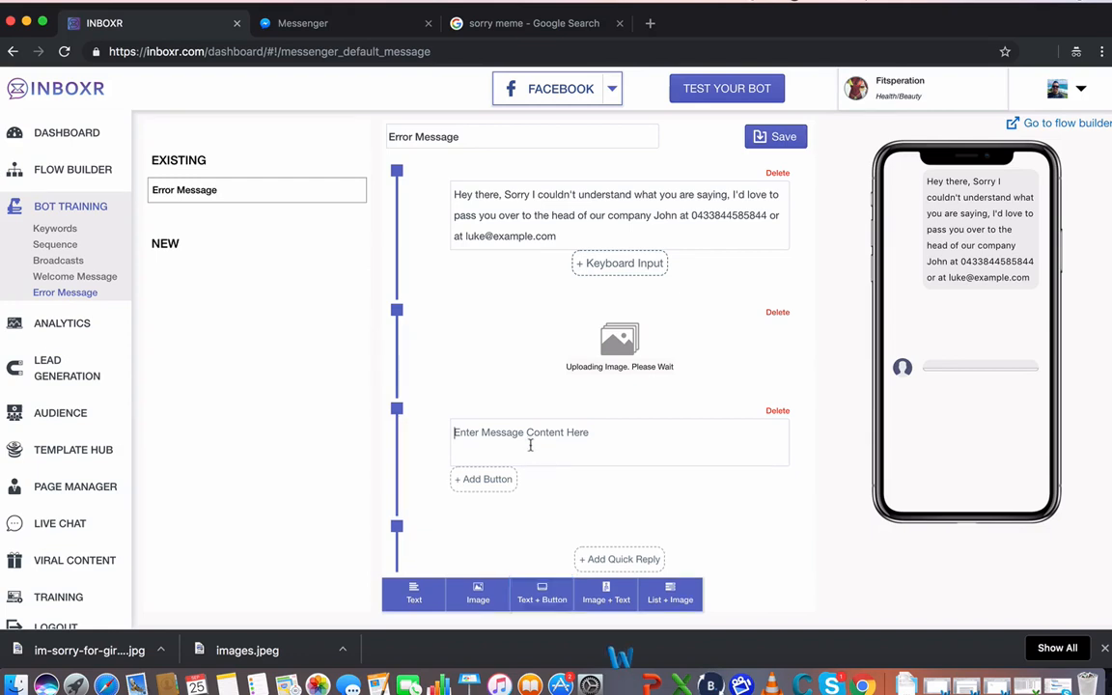
pyautogui.write('Or you can')
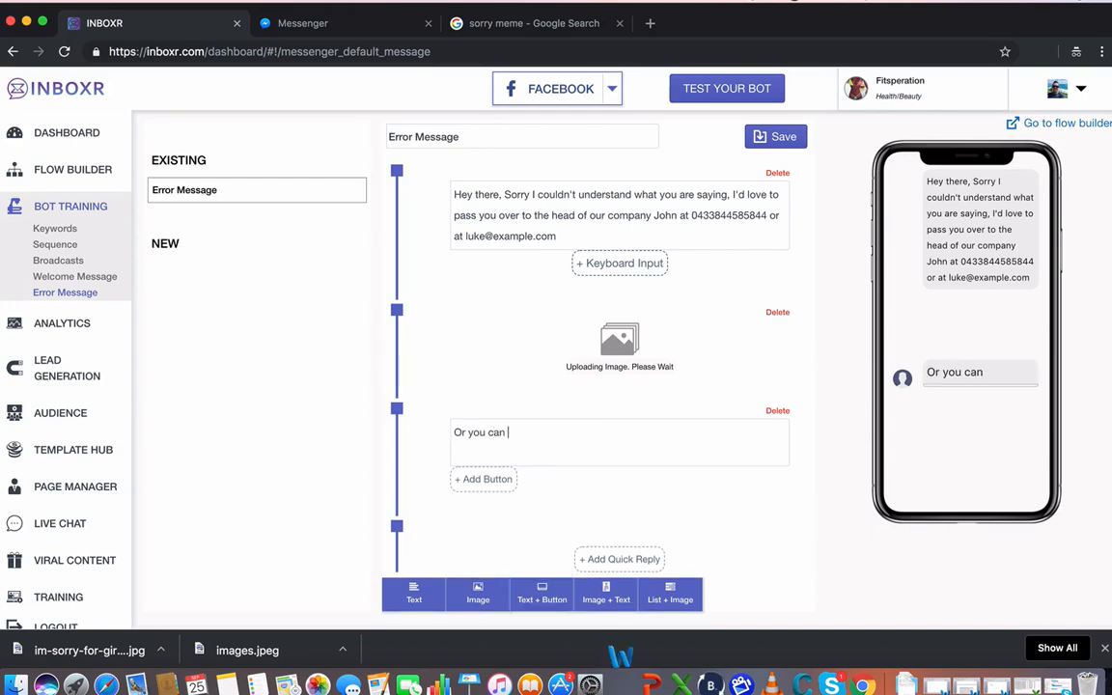
pyautogui.write('call us directly here')
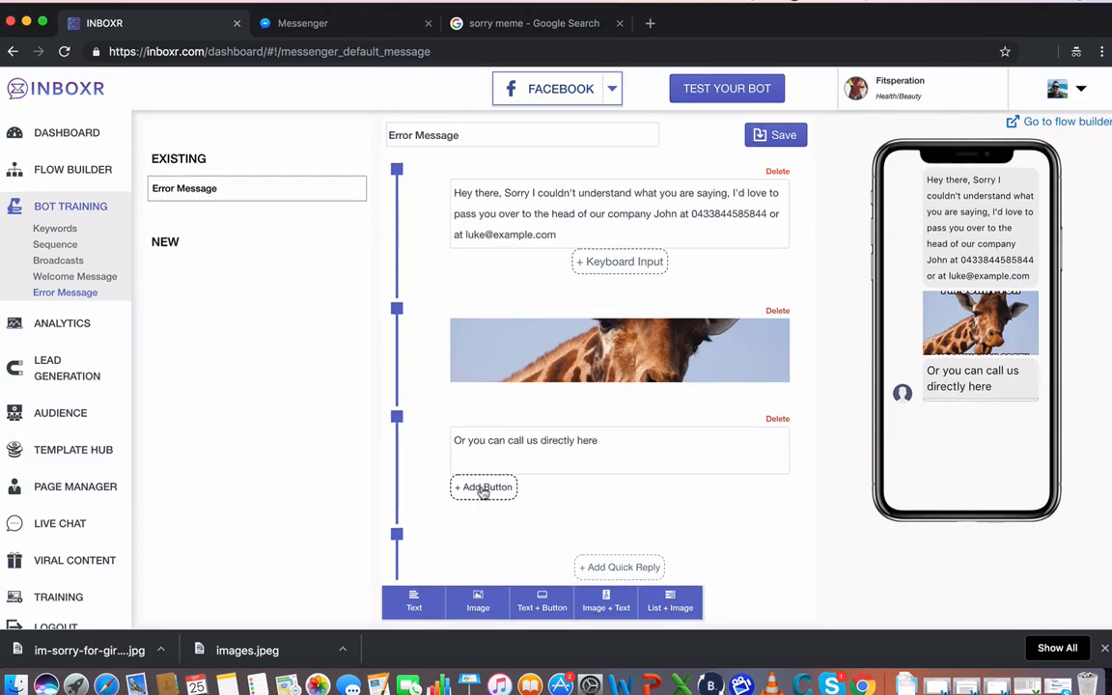
pyautogui.click(483, 487)
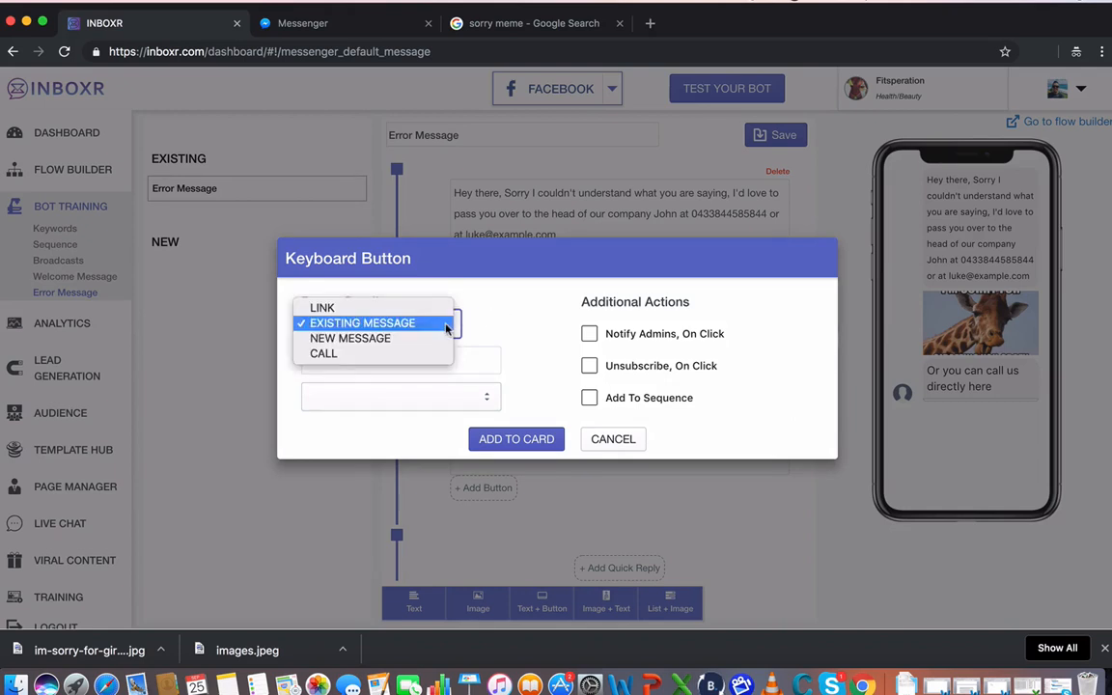
pyautogui.click(324, 353)
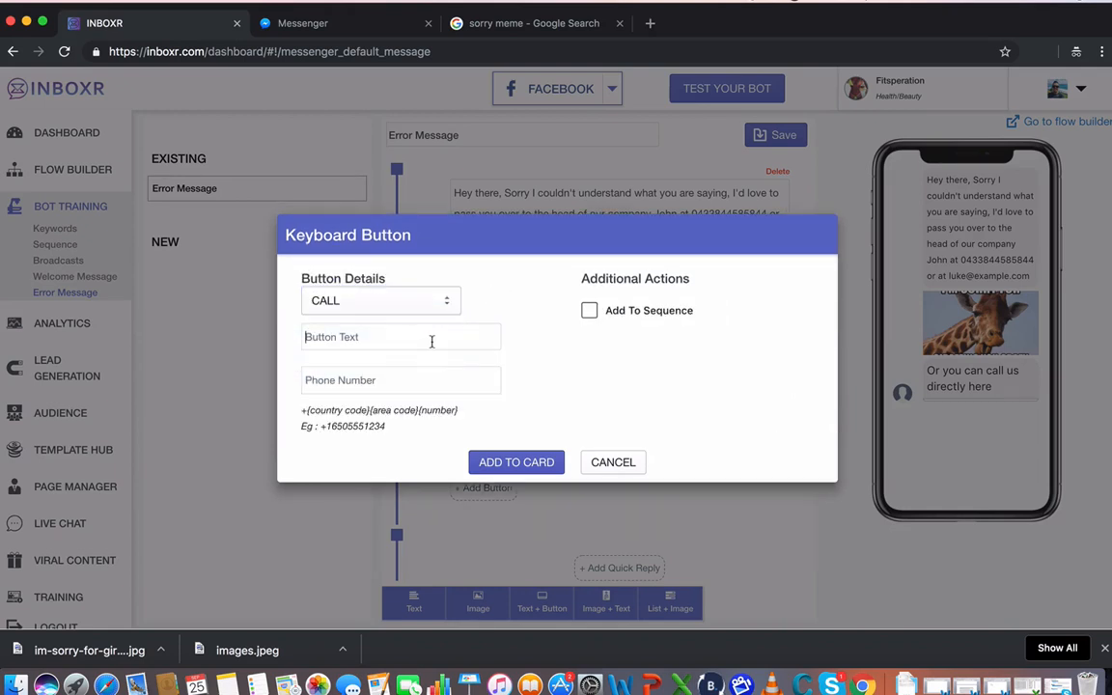
pyautogui.write('Call me')
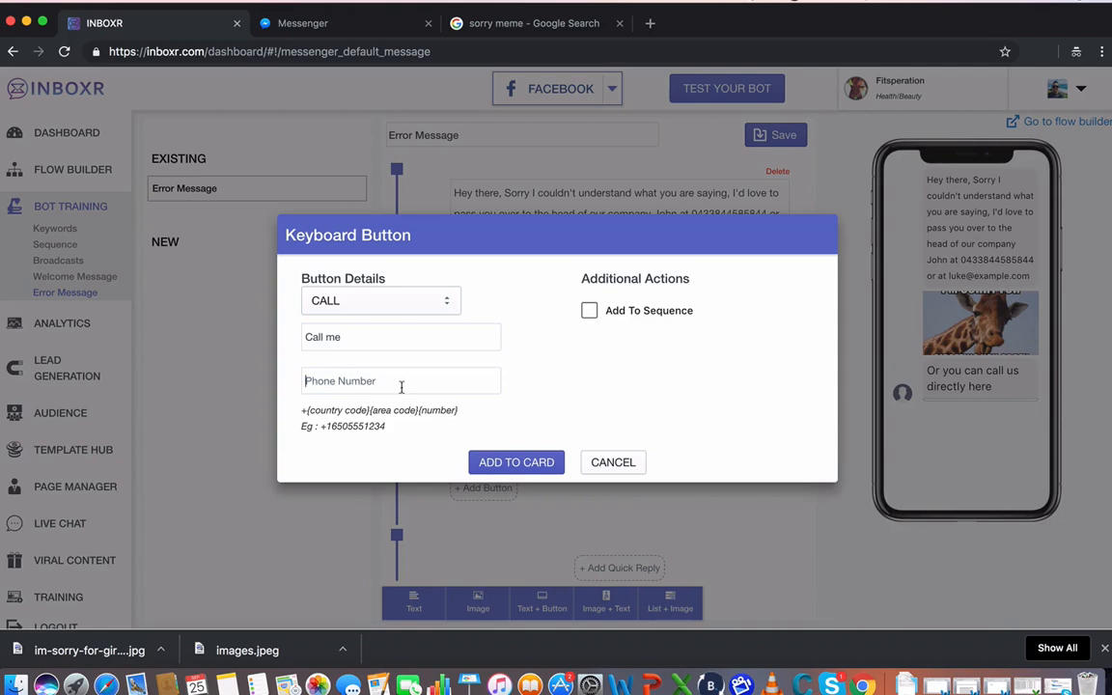
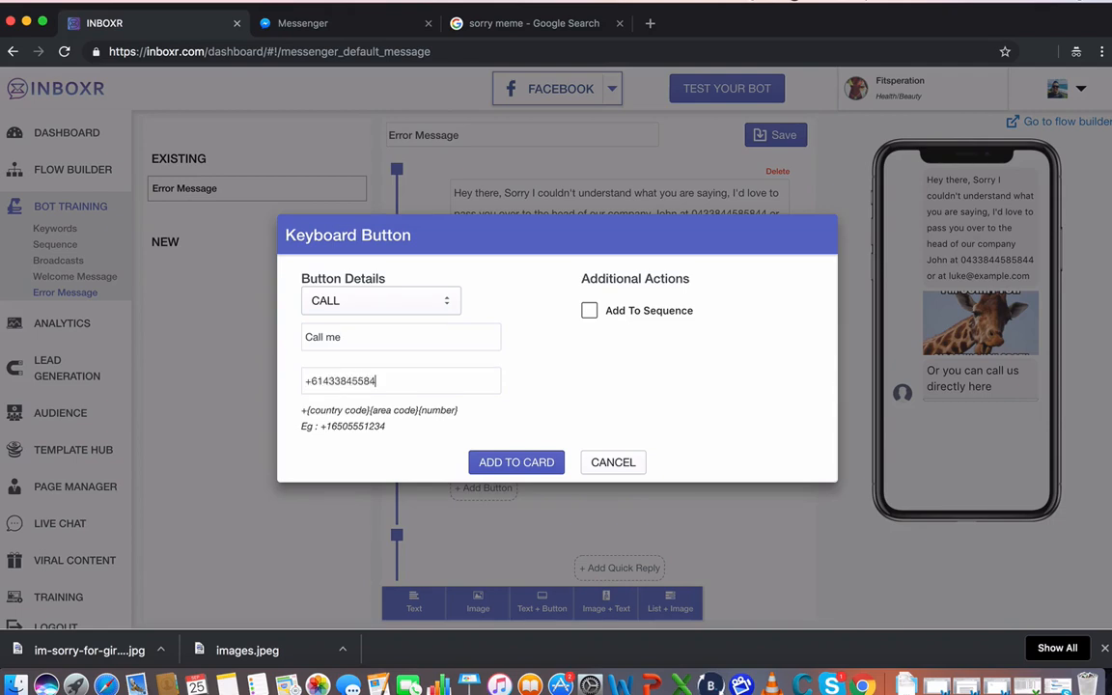
pyautogui.click(515, 463)
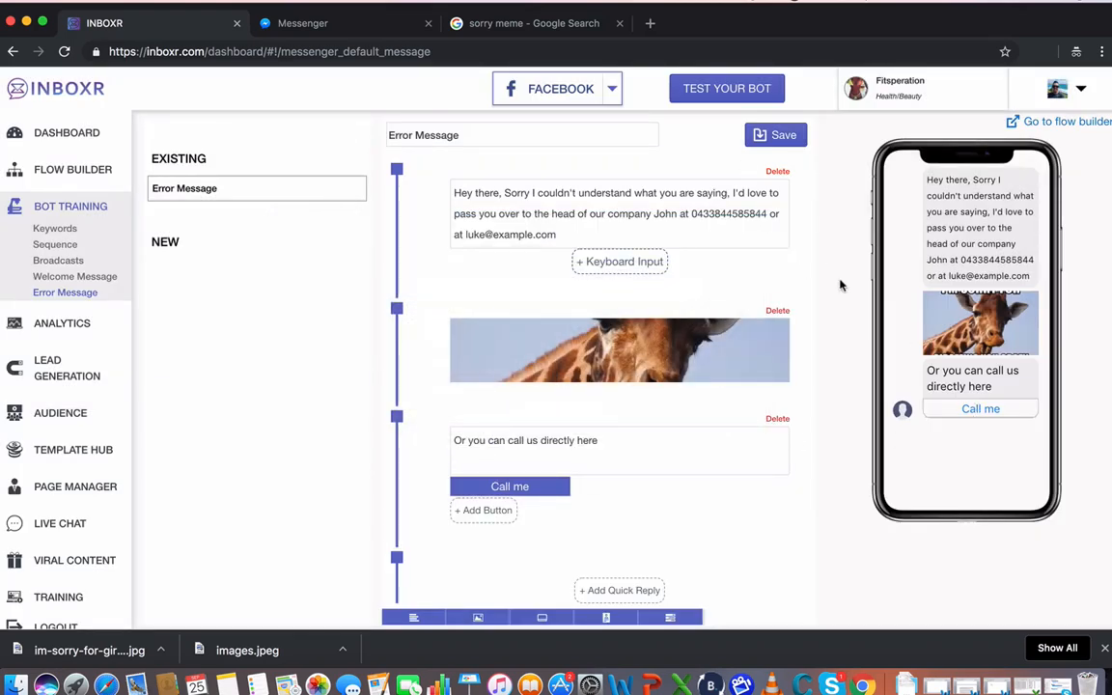
# Save the finished error message and launch TEST YOUR BOT in Messenger
pyautogui.click(776, 135)
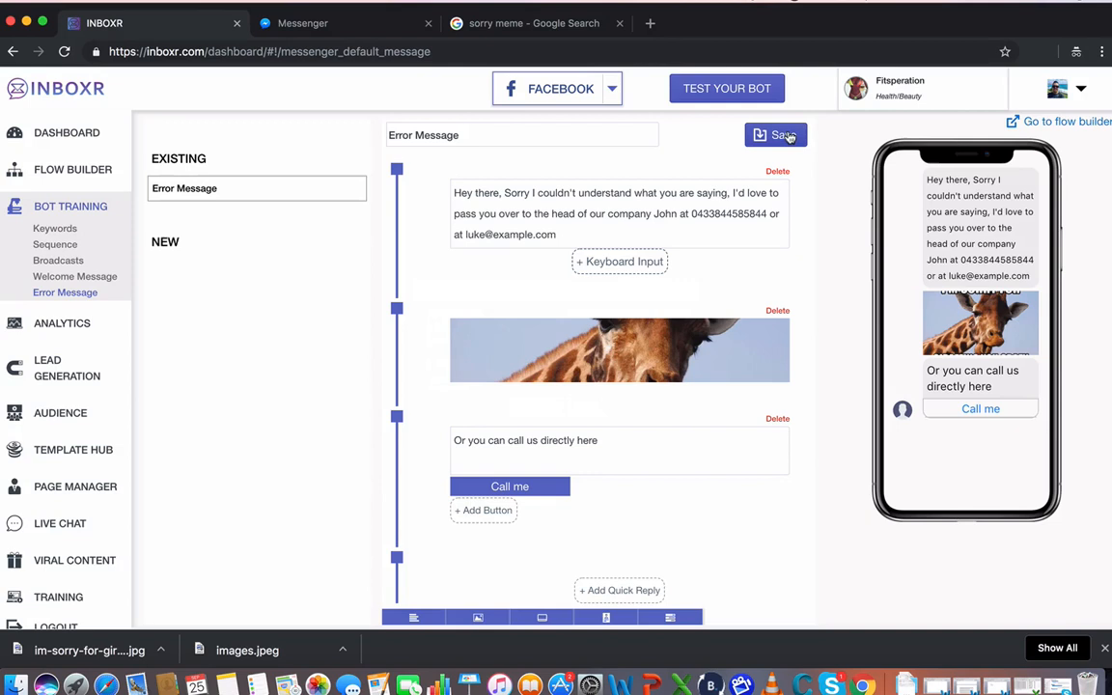
pyautogui.click(774, 135)
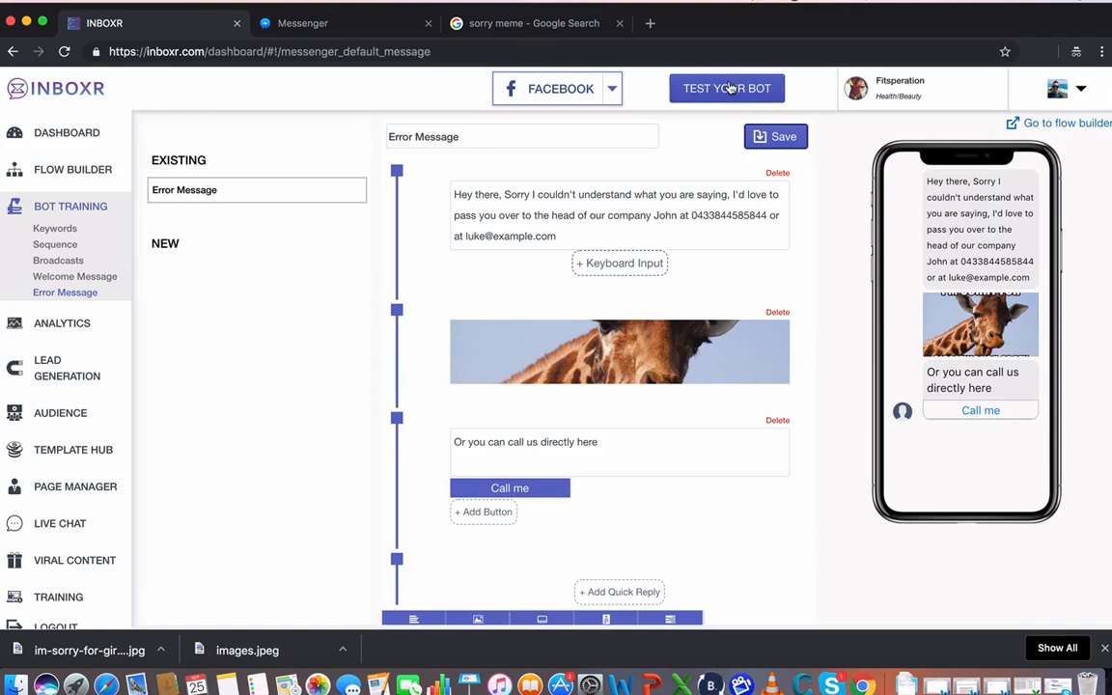
pyautogui.click(726, 89)
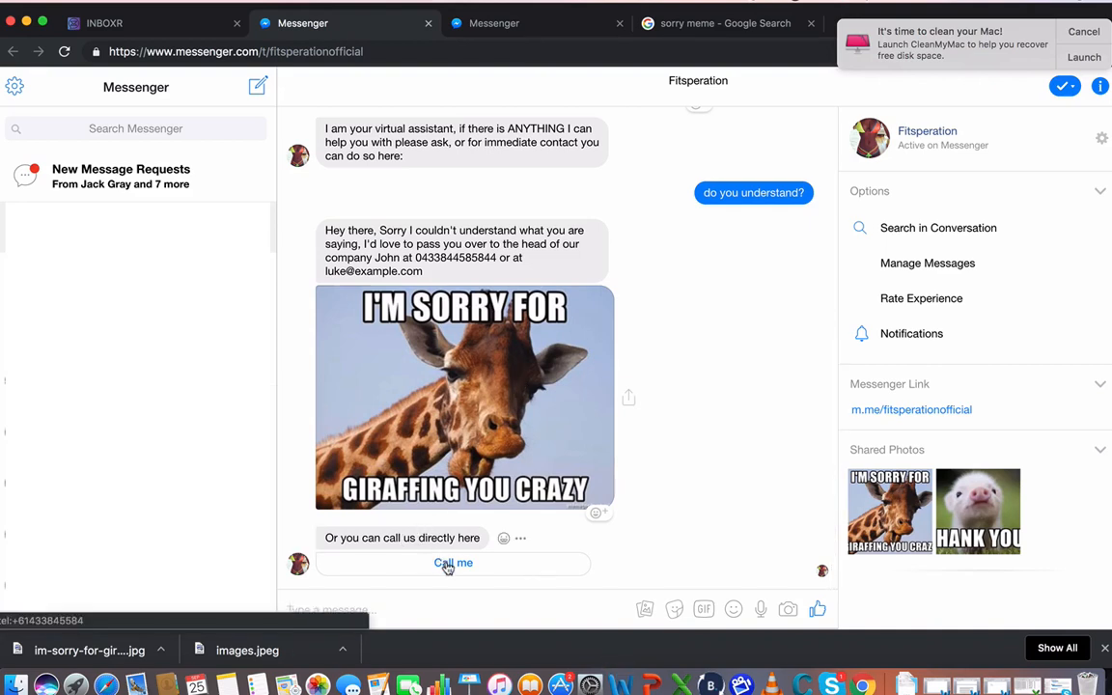
# Tap Call me in the bot reply, cancel the Microsoft Communicator prompt, and return to Messenger
pyautogui.click(451, 564)
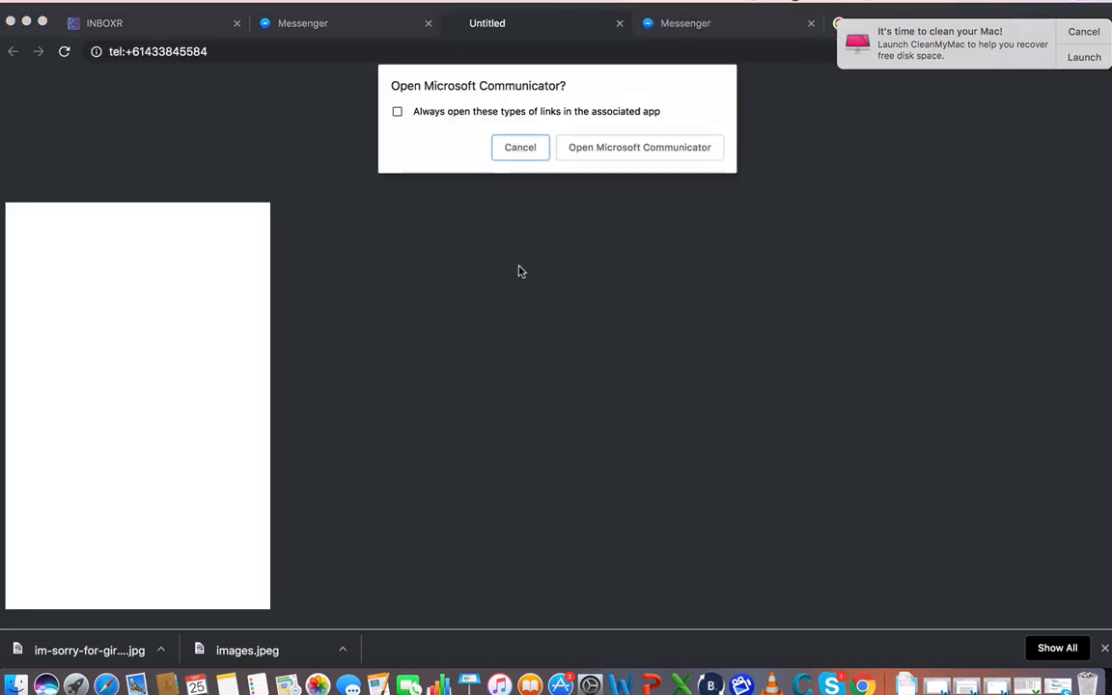
pyautogui.click(519, 147)
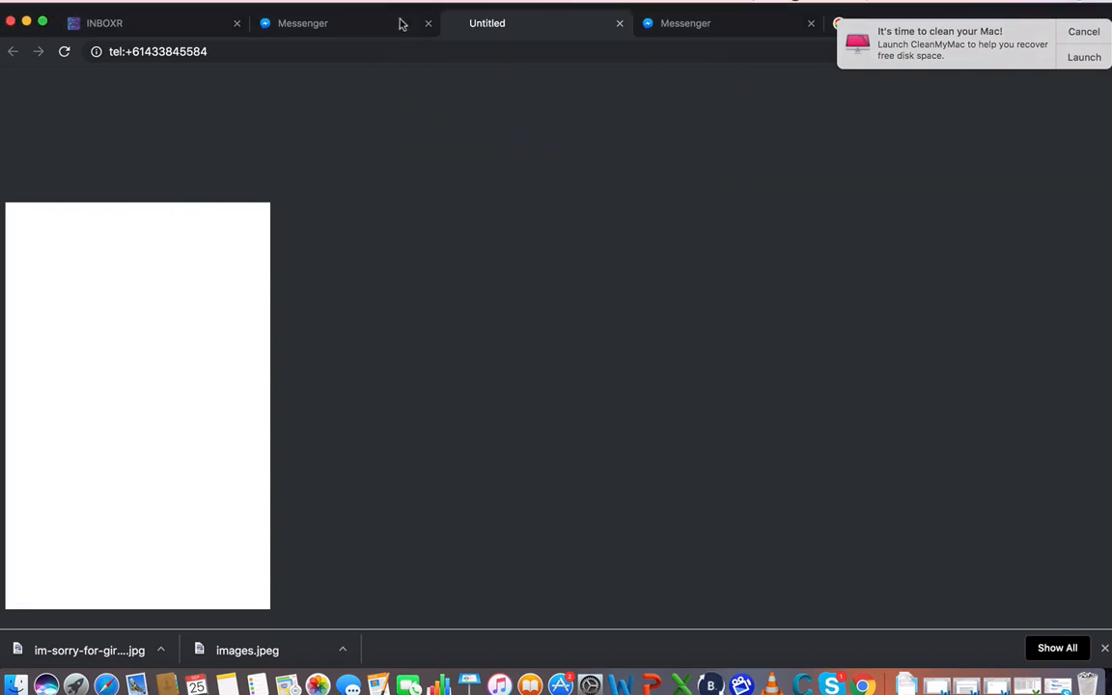
pyautogui.click(309, 23)
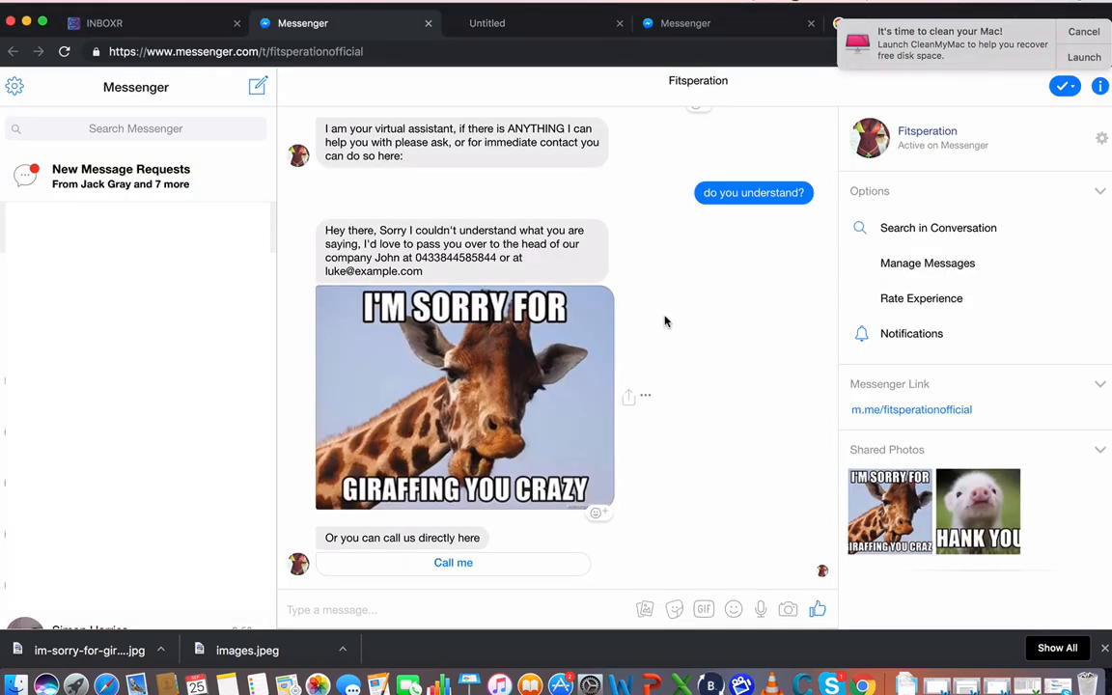